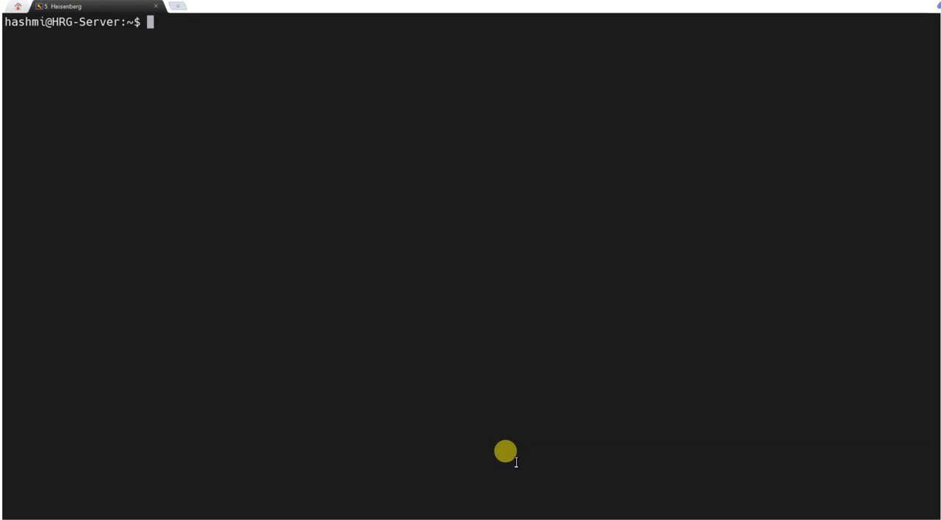
mouse_move(506, 434)
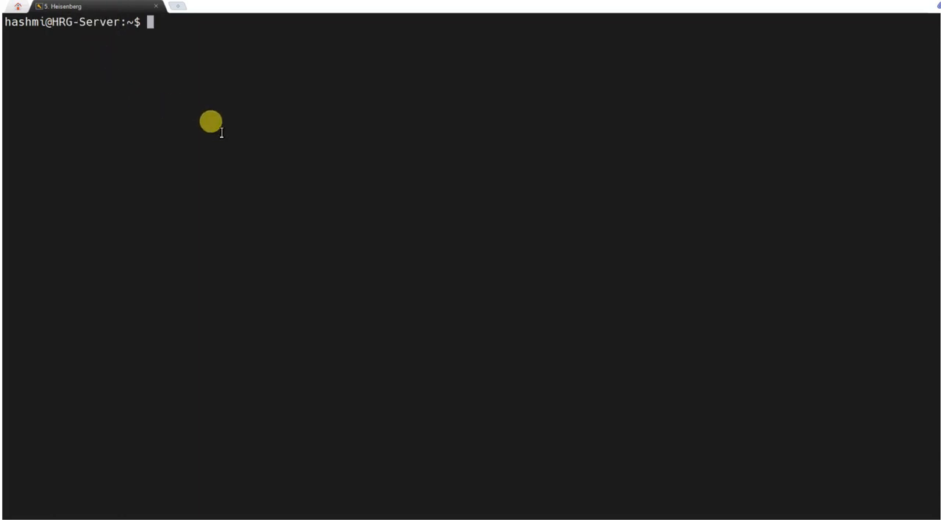
mouse_move(253, 144)
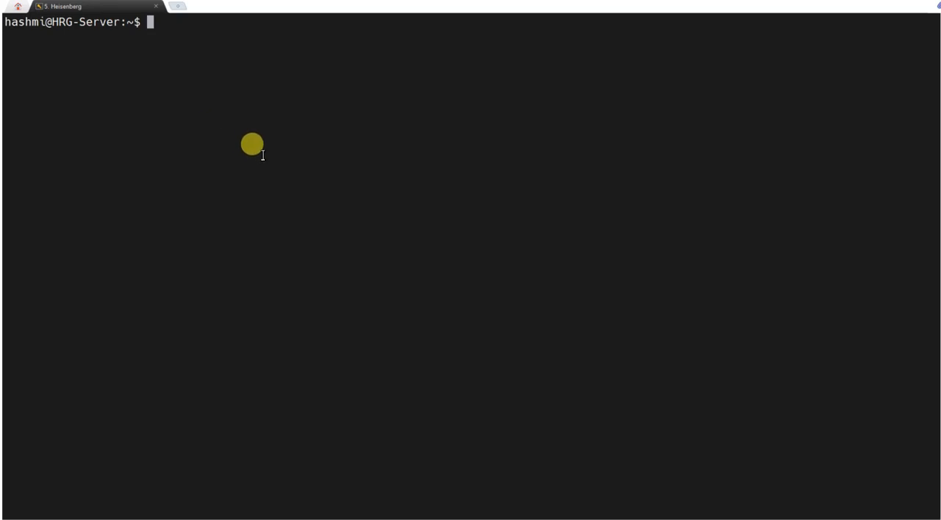
mouse_move(256, 129)
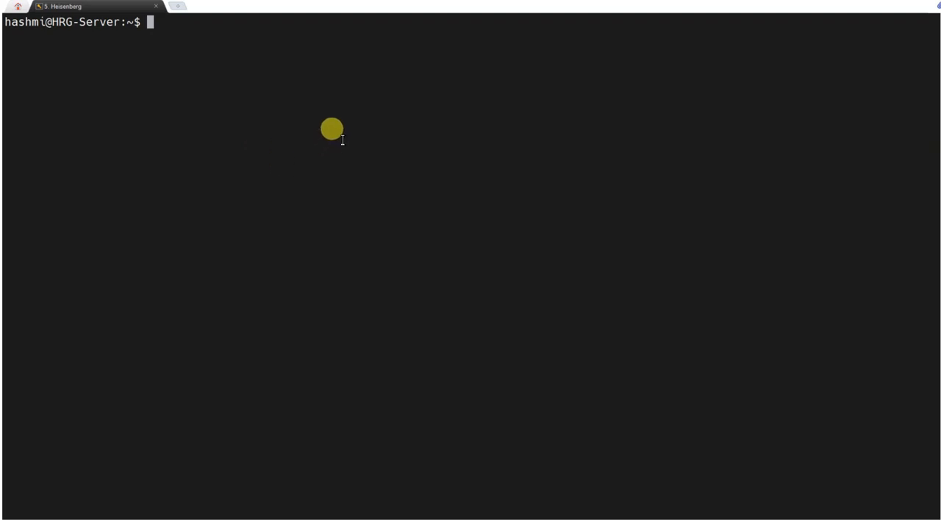
mouse_move(332, 105)
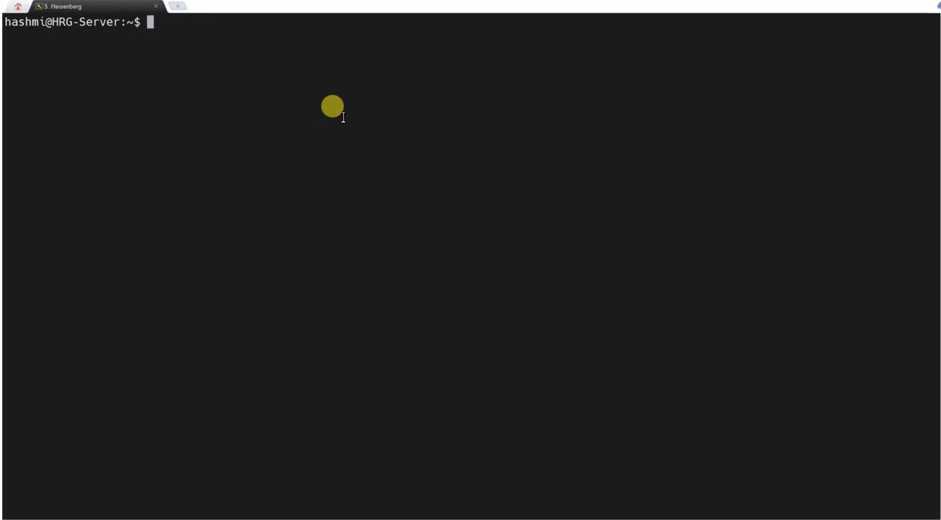
mouse_move(370, 141)
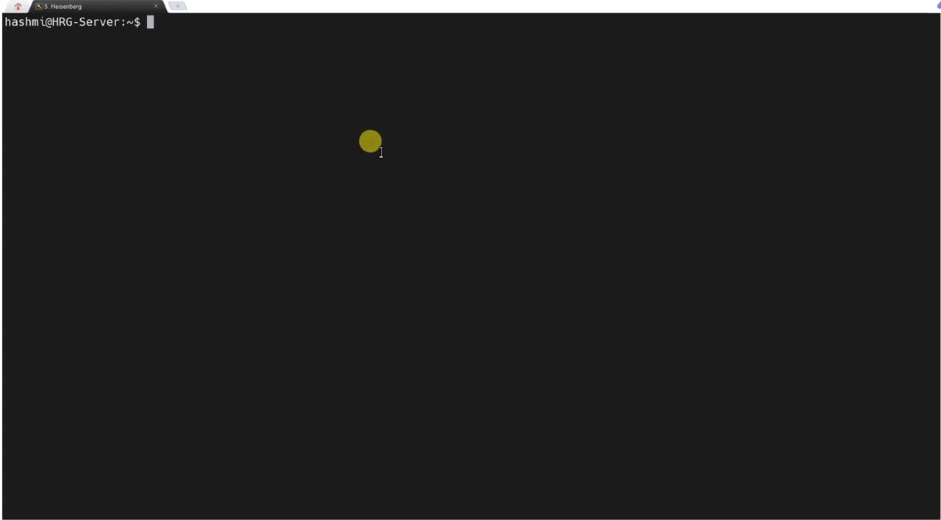
mouse_move(479, 141)
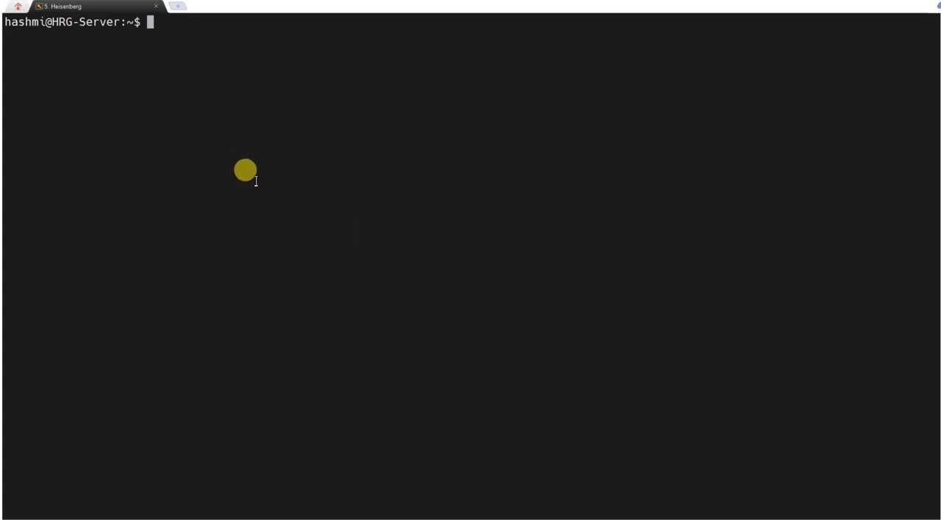
mouse_move(251, 168)
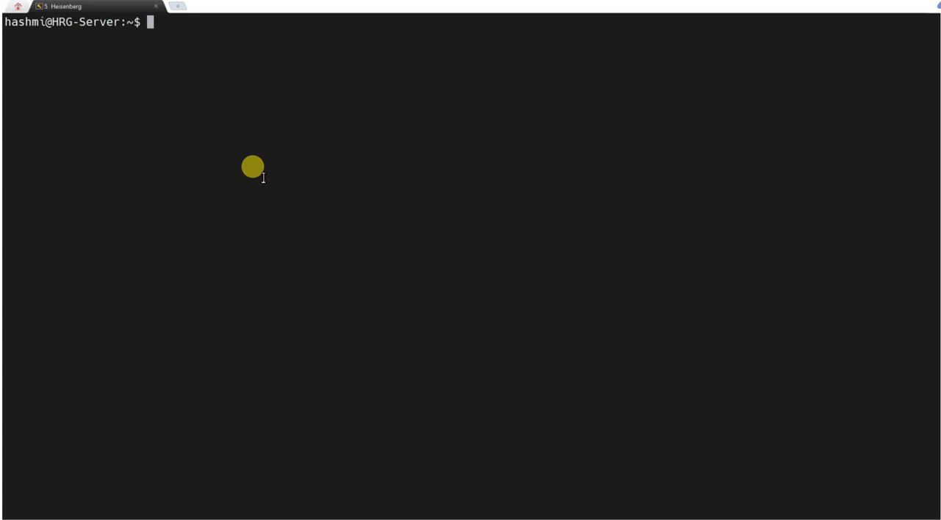
mouse_move(225, 138)
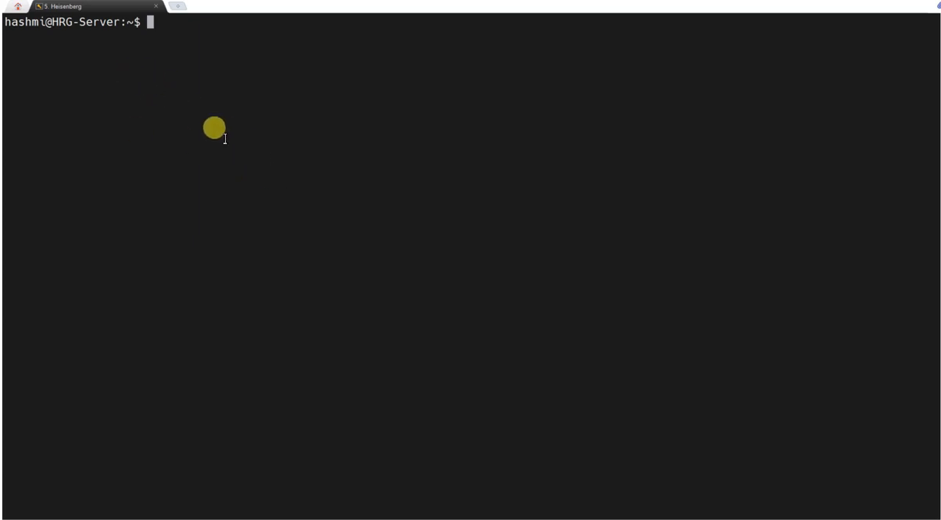
mouse_move(623, 245)
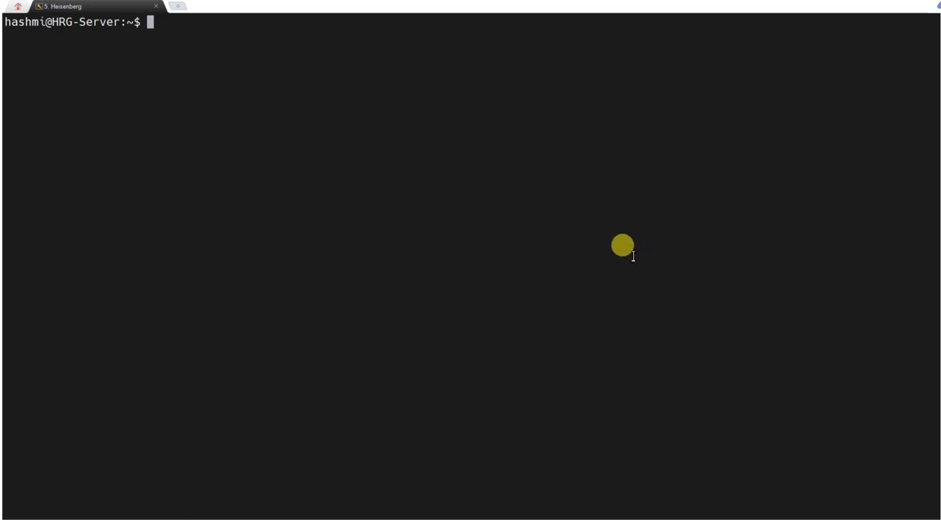
mouse_move(426, 156)
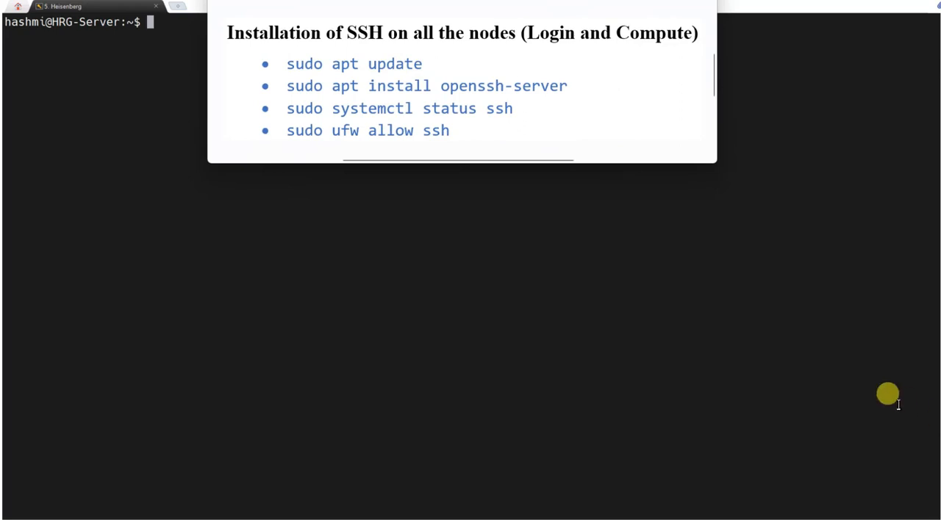
mouse_move(308, 92)
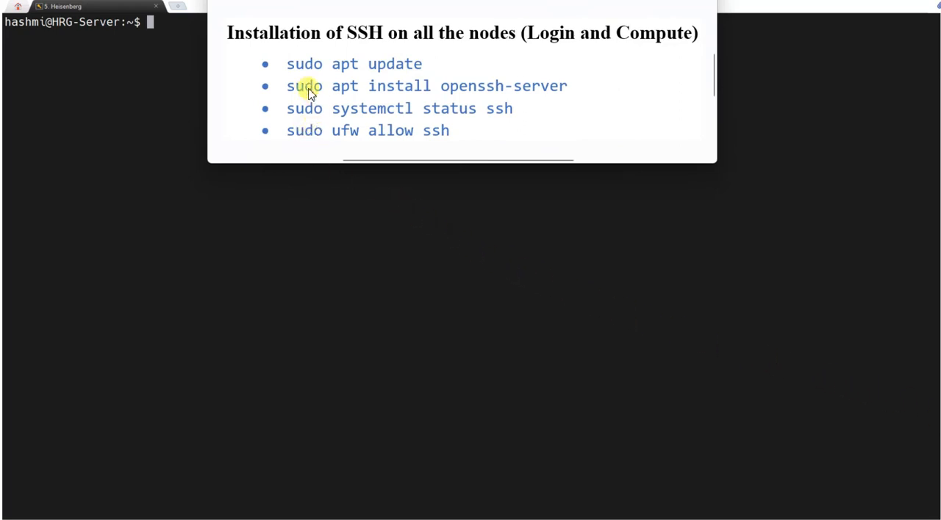
mouse_move(379, 81)
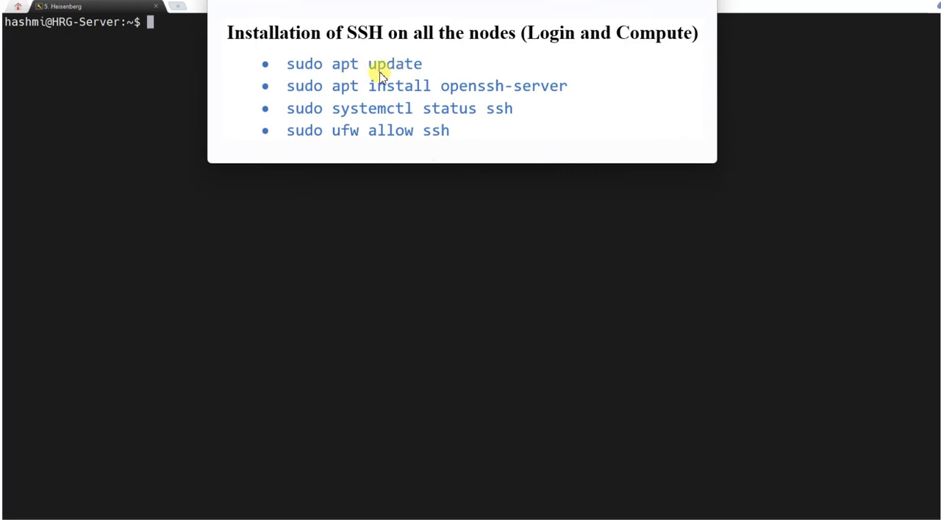
mouse_move(327, 95)
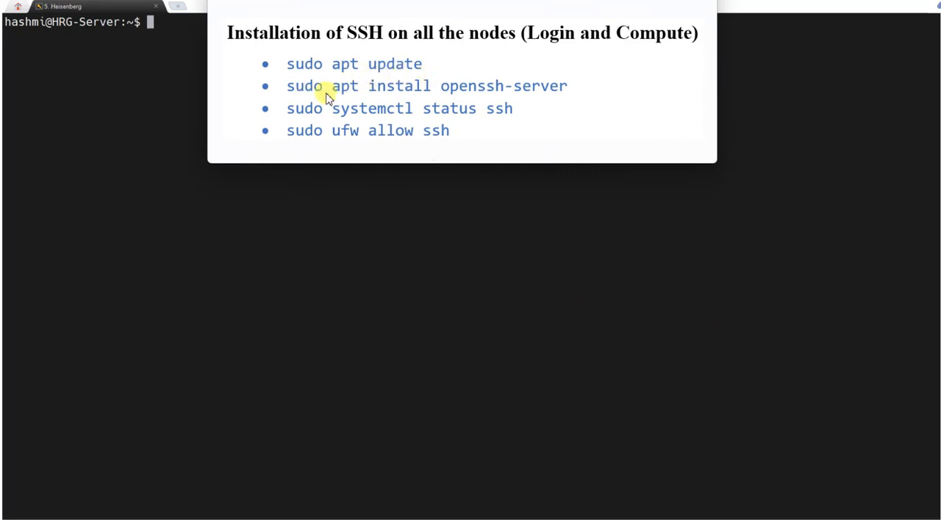
mouse_move(551, 100)
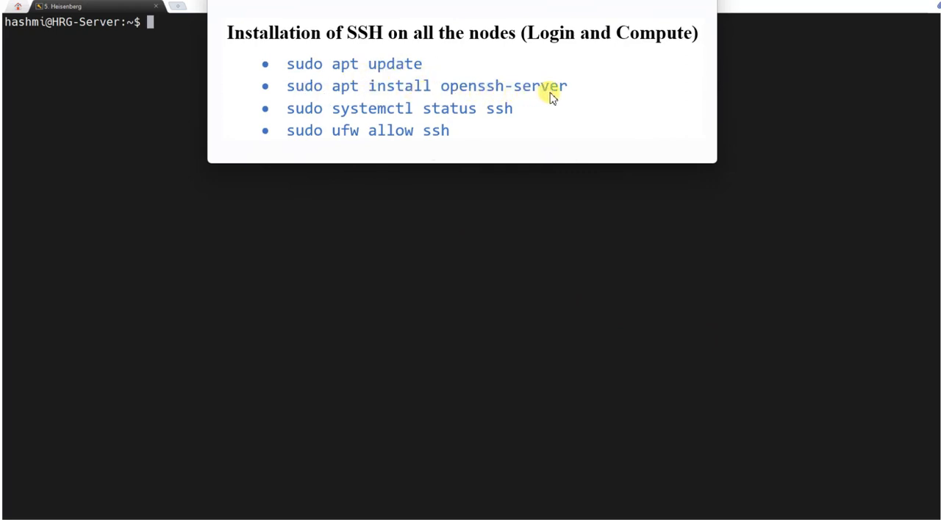
mouse_move(476, 112)
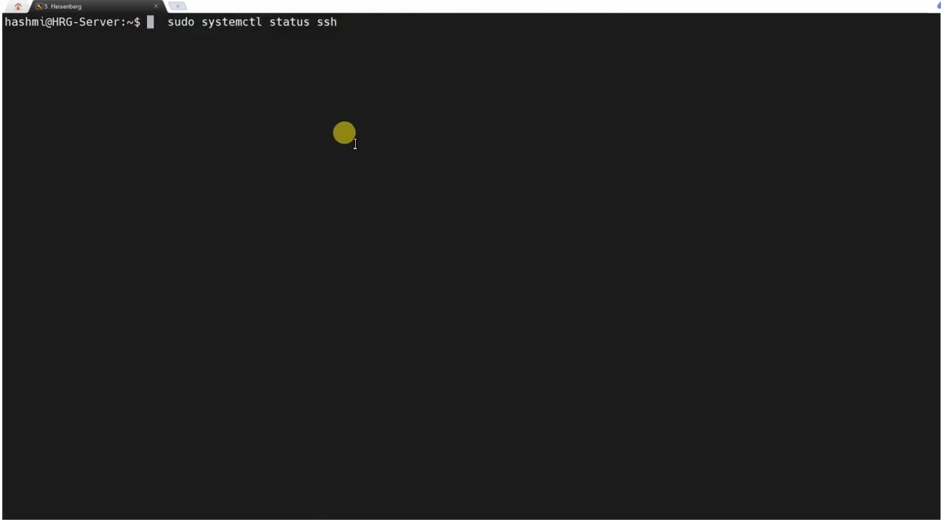
Run 'sudo systemctl status ssh' with the sudo password to show the SSH service active and running.
key("Return")
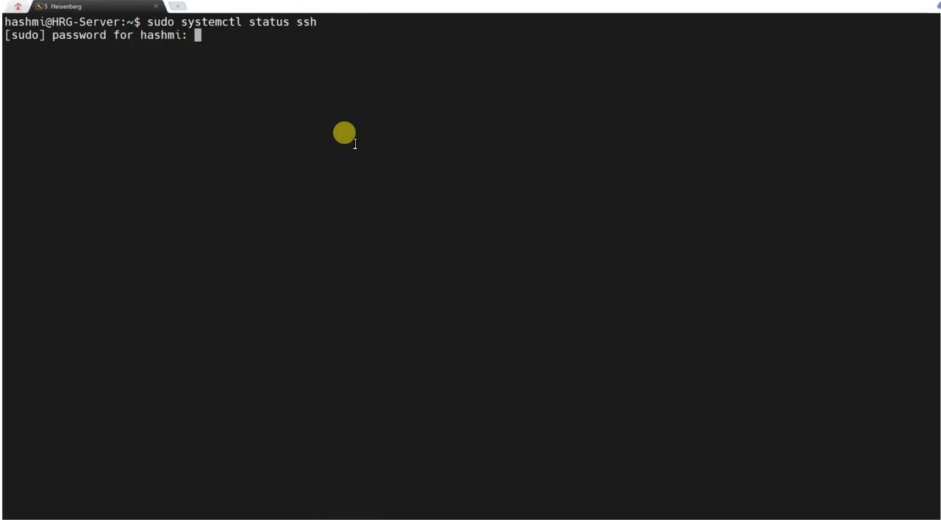
key("Return")
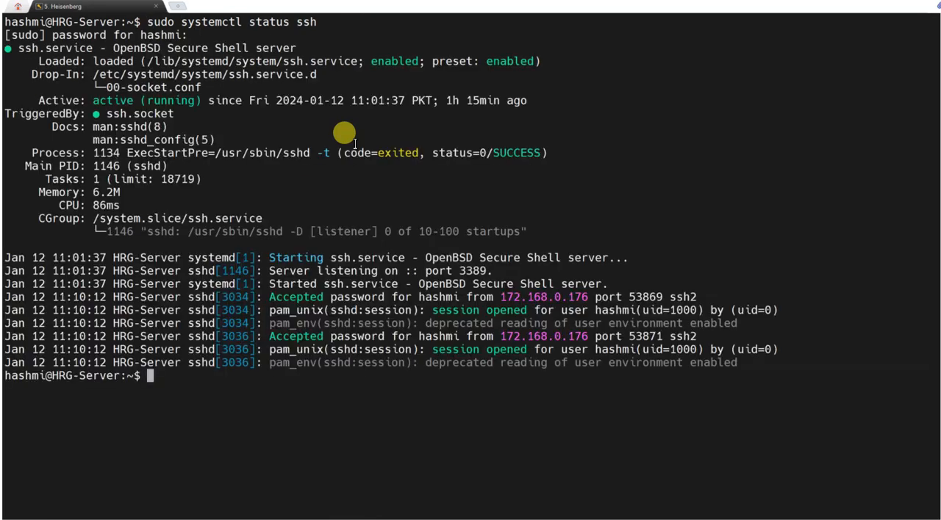
mouse_move(297, 186)
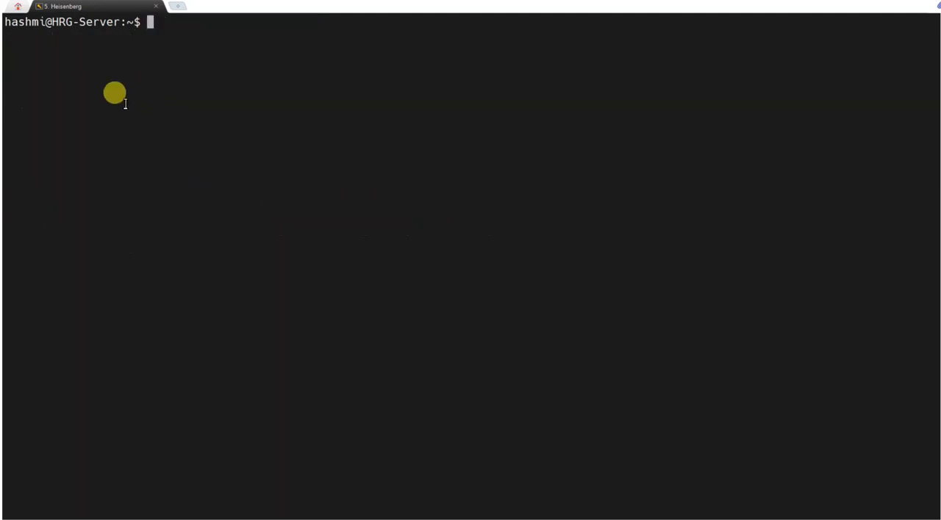
mouse_move(140, 117)
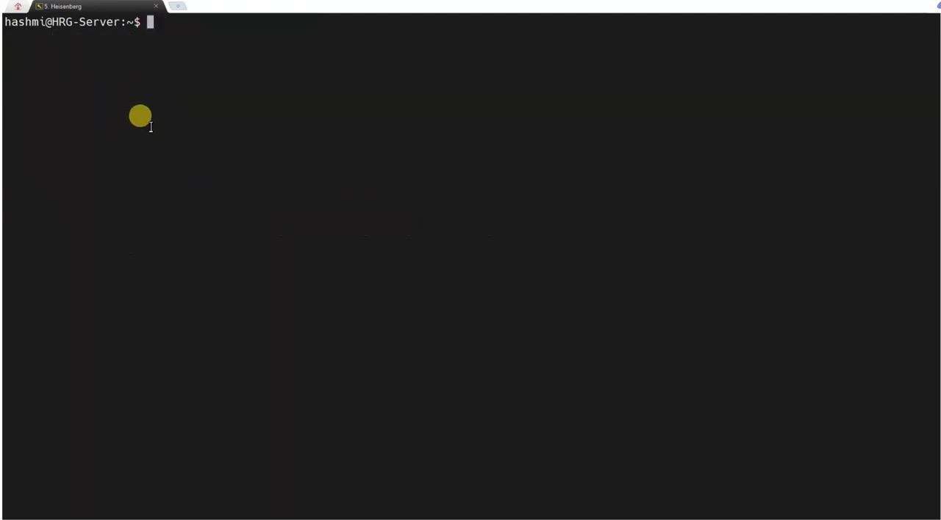
mouse_move(294, 159)
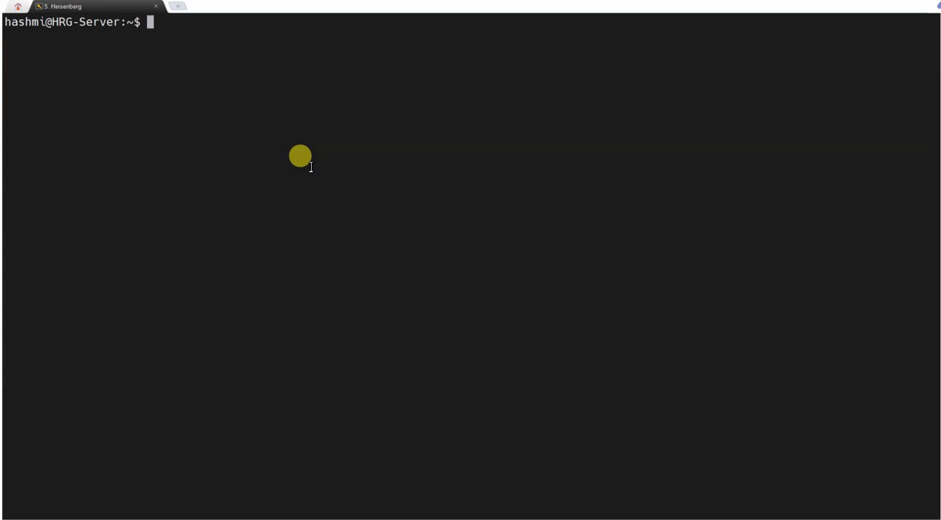
SSH into node 172.168.7.2 with its password, landing at the HRG-01 shell prompt.
type("ssh 1")
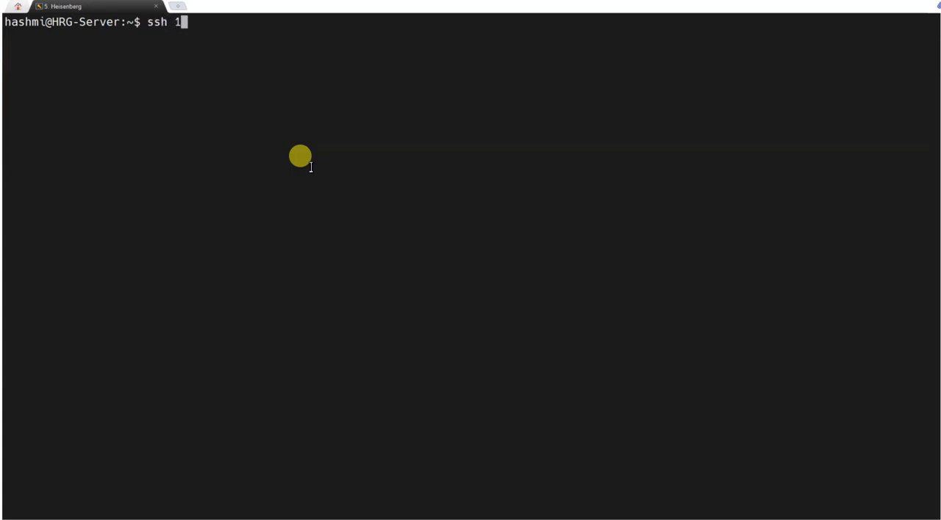
type("72.168")
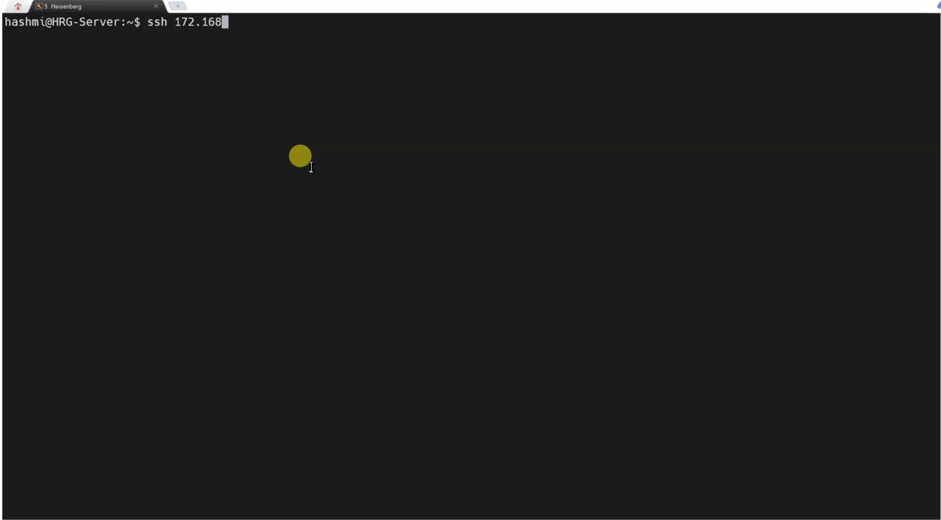
type(".1")
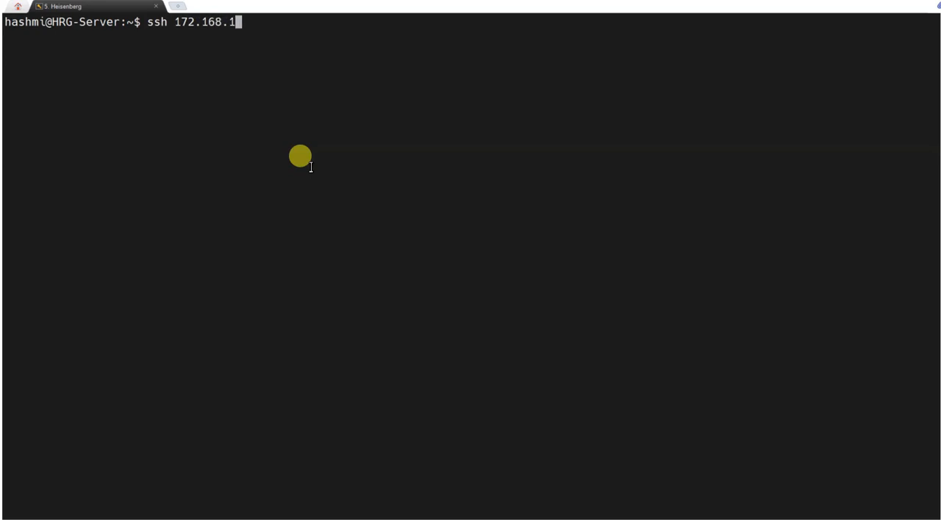
type("7.2")
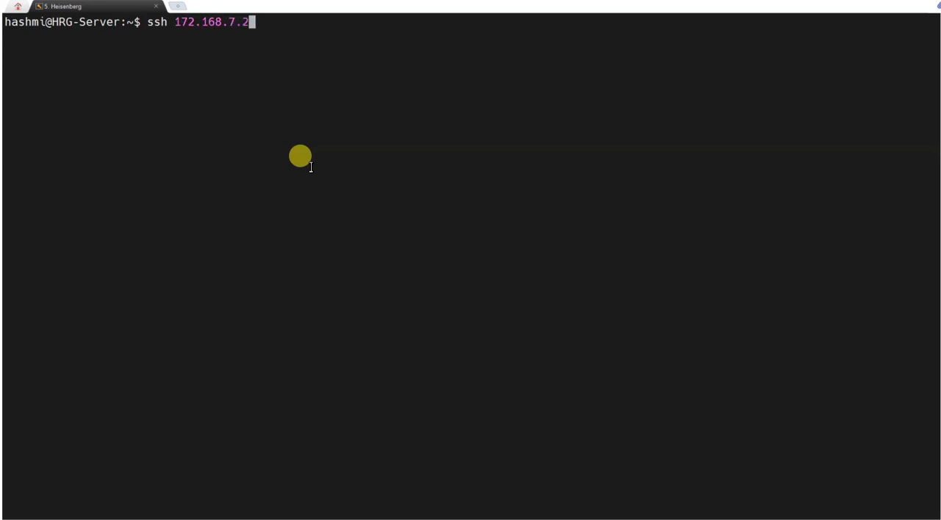
key("Return")
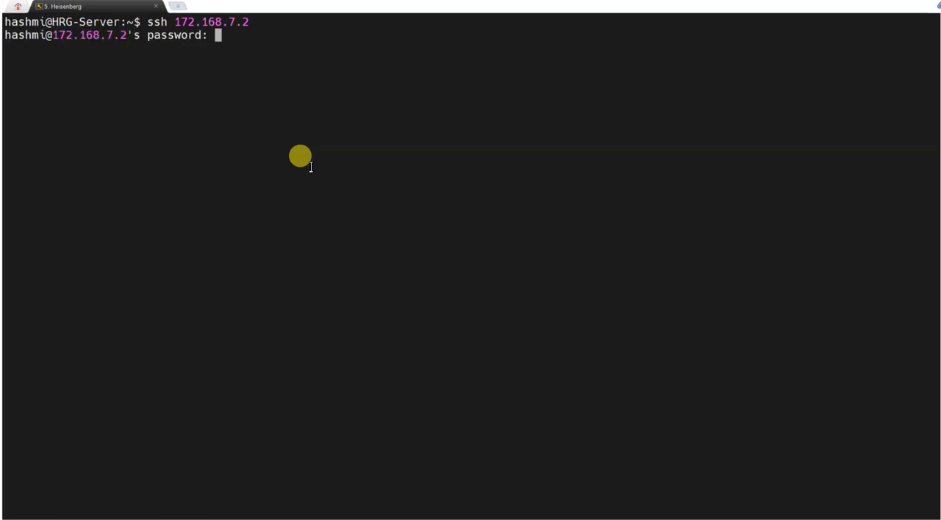
key("Return")
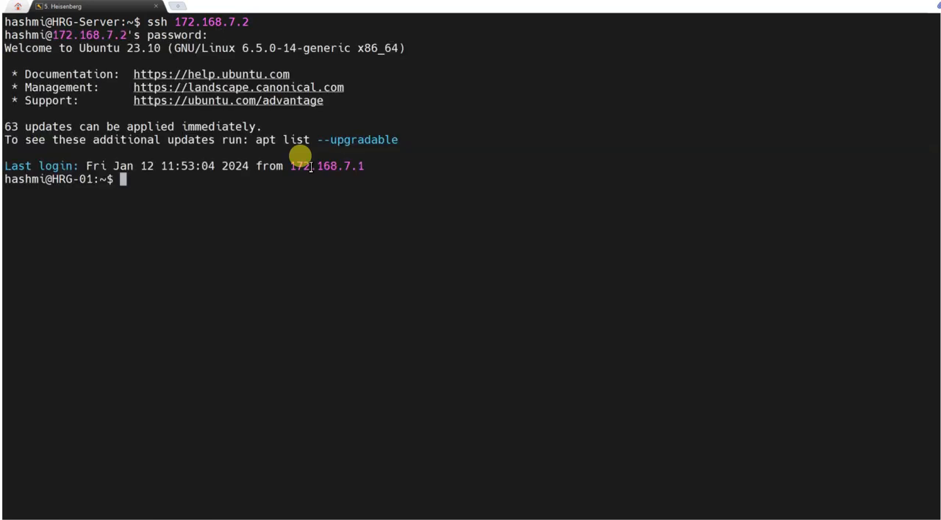
mouse_move(47, 171)
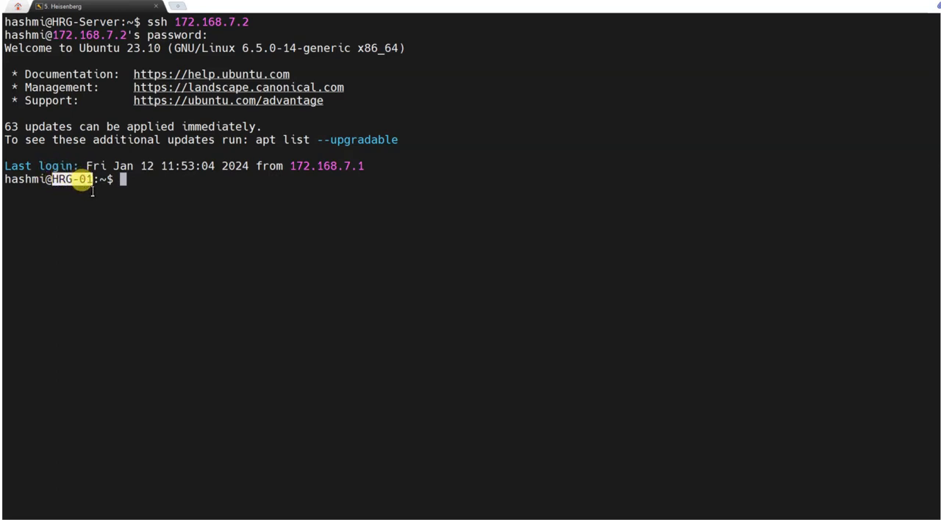
mouse_move(111, 202)
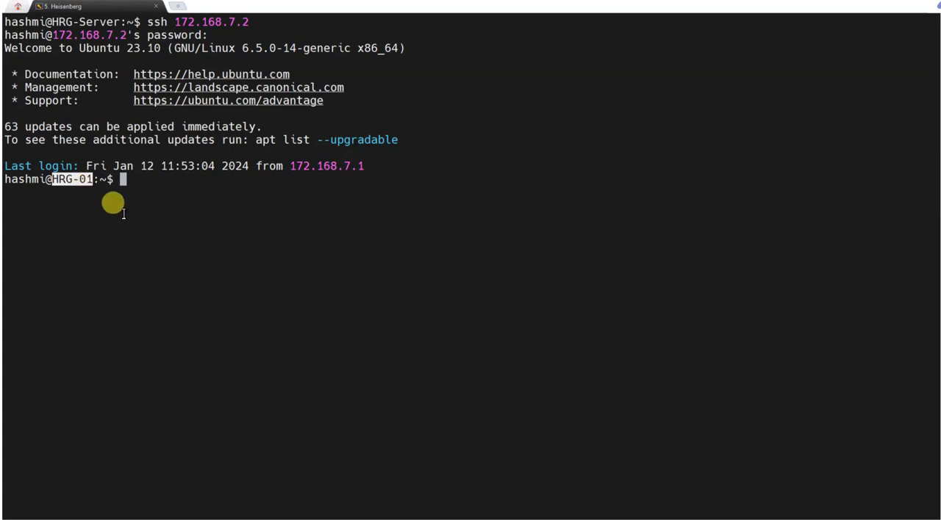
mouse_move(153, 192)
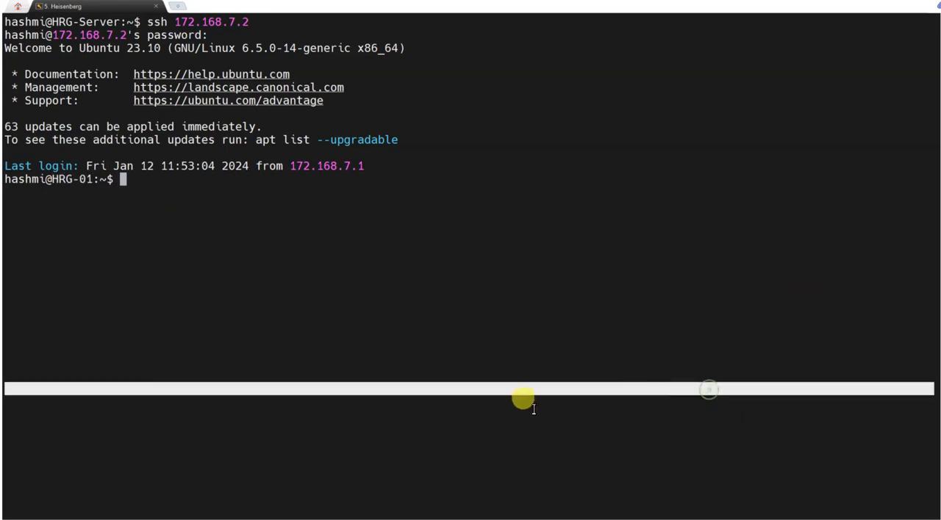
Exit the HRG-01 session to return to the HRG-Server prompt.
type("exit")
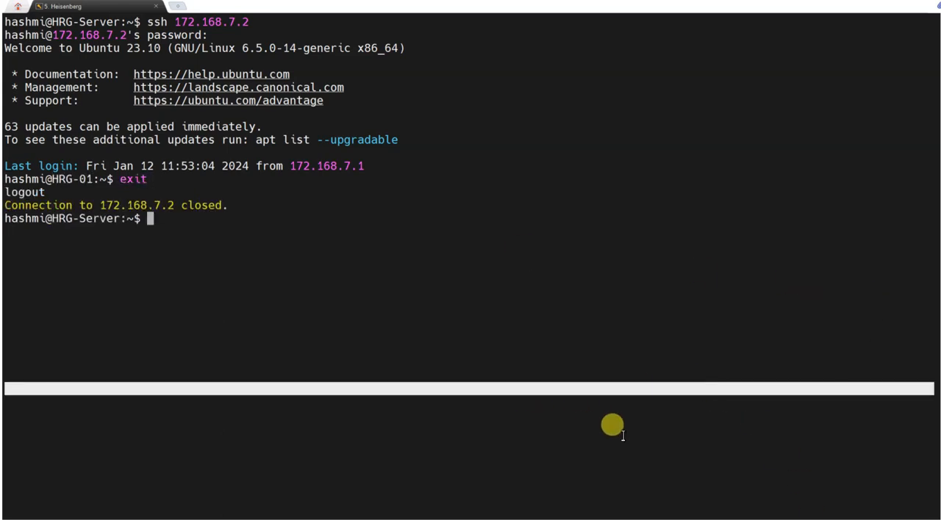
mouse_move(313, 285)
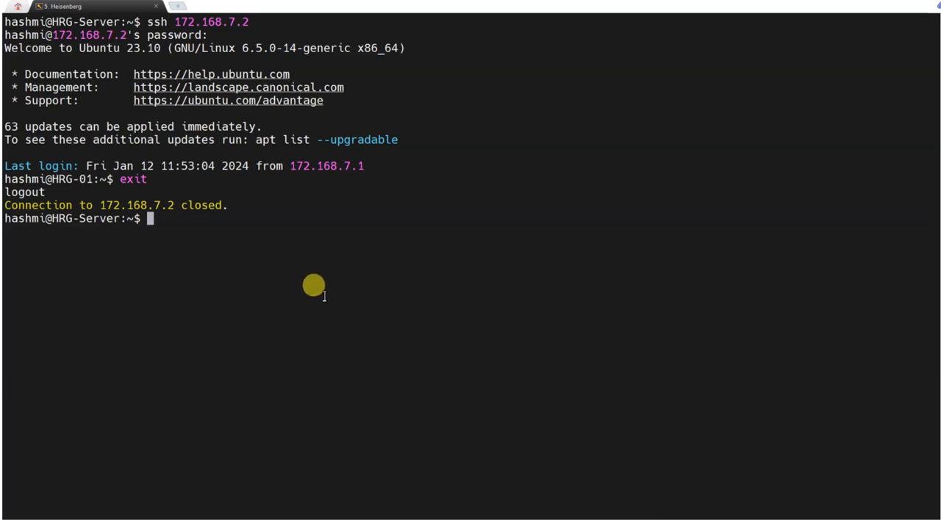
mouse_move(325, 292)
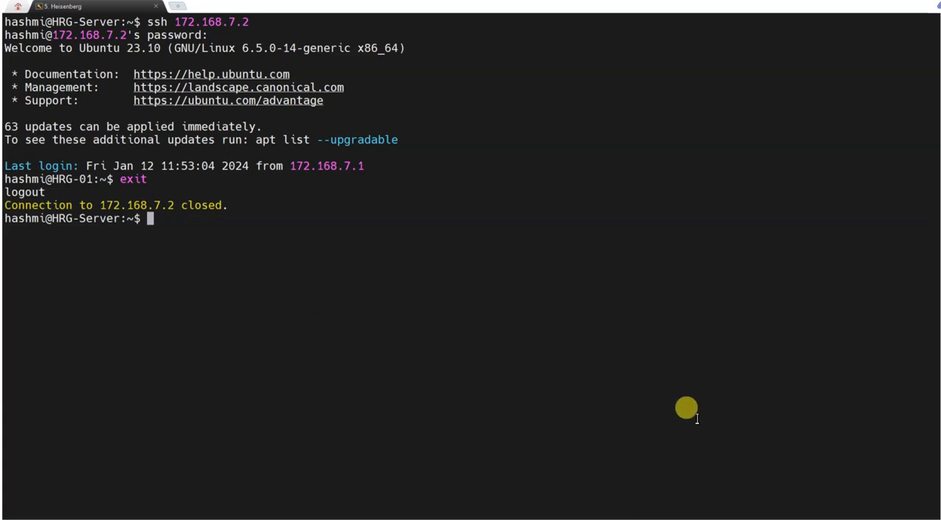
mouse_move(426, 294)
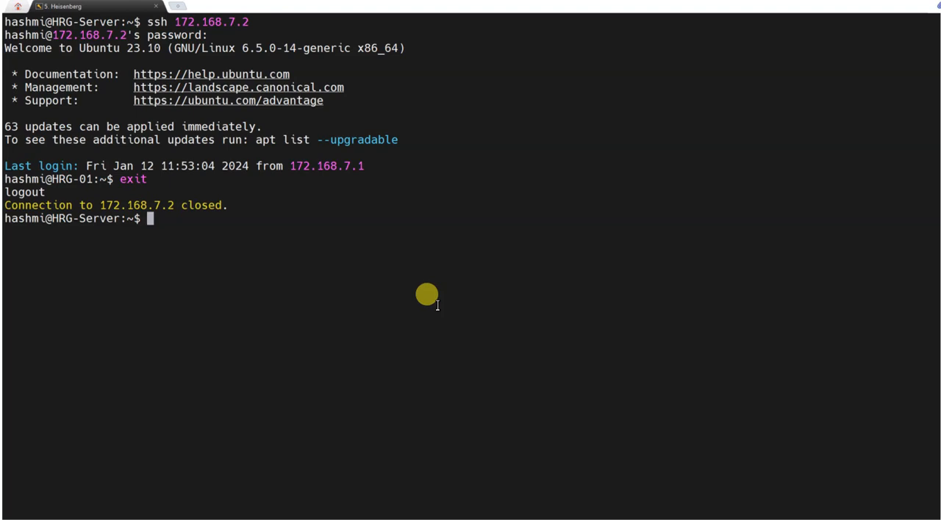
mouse_move(594, 294)
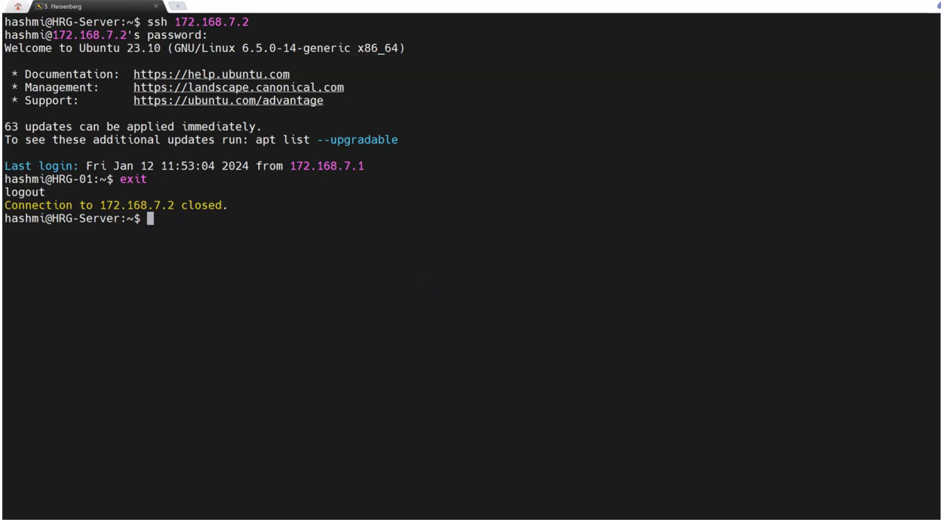
mouse_move(585, 376)
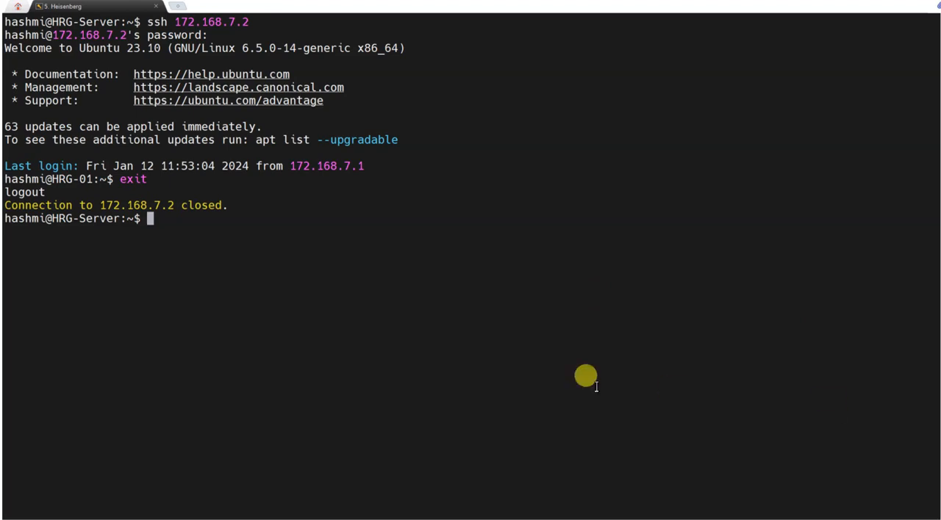
Generate an RSA key pair with ssh-keygen -t rsa, default id_rsa path and empty passphrase.
type("ssh")
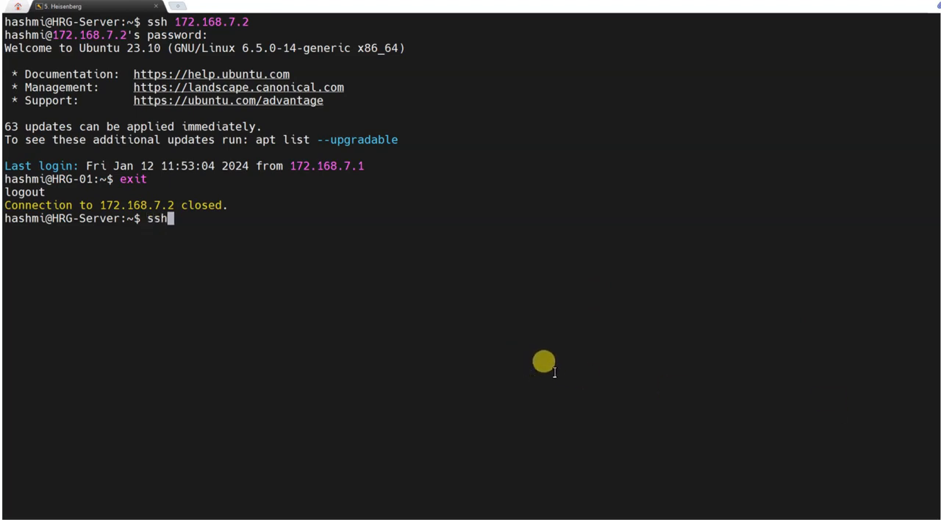
type("-key")
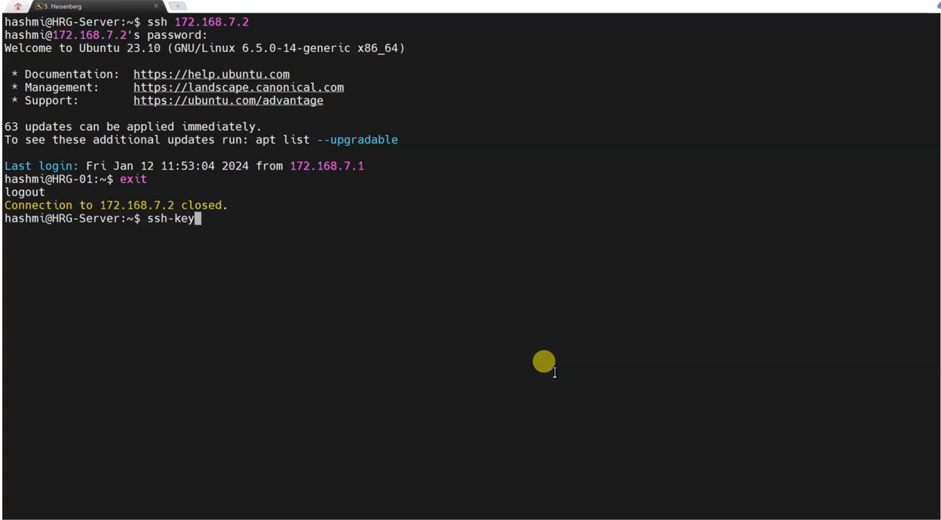
type("gen")
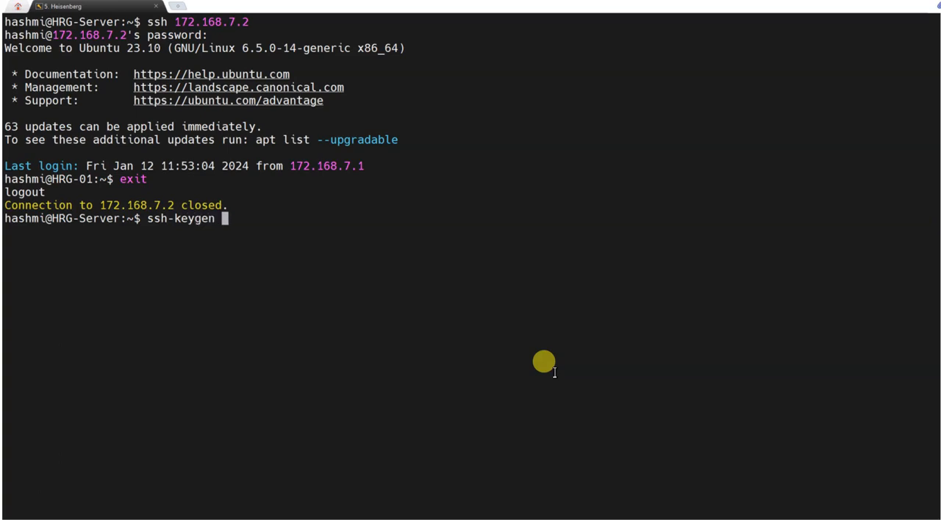
type("-t r")
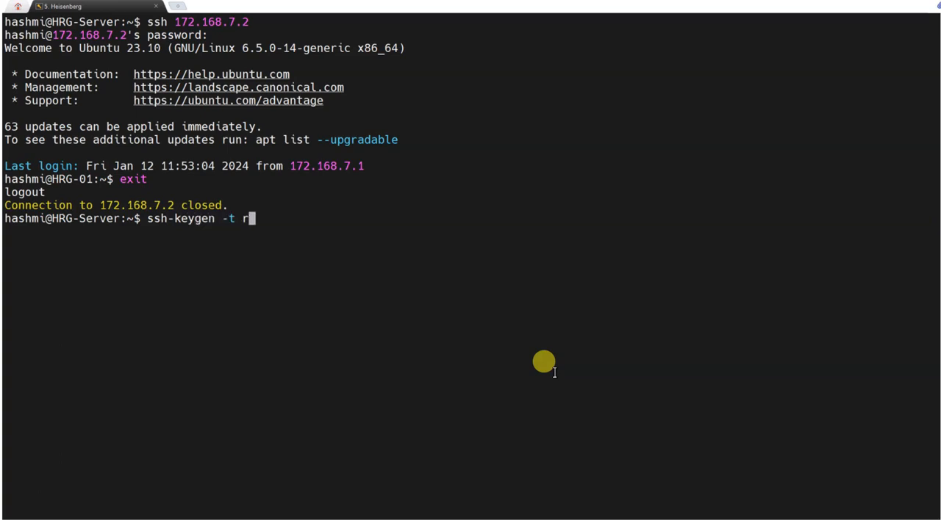
type("sa")
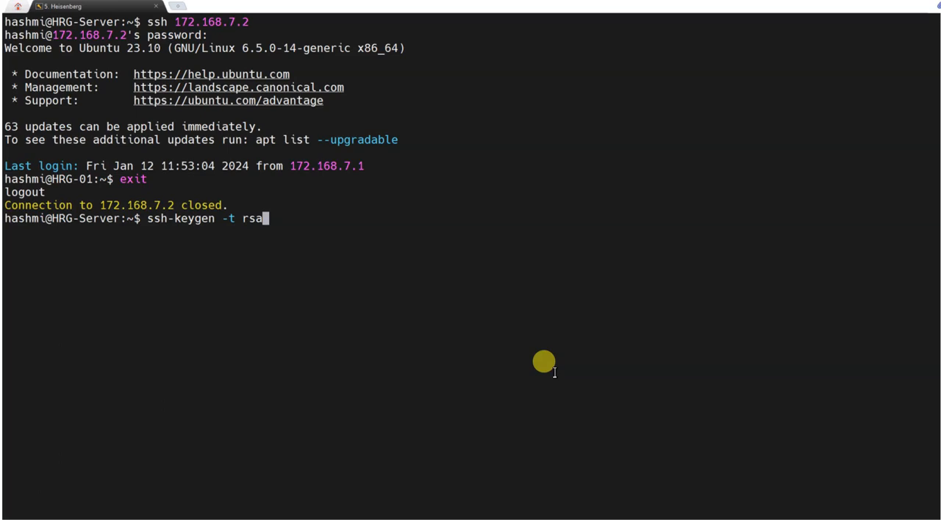
key("Return")
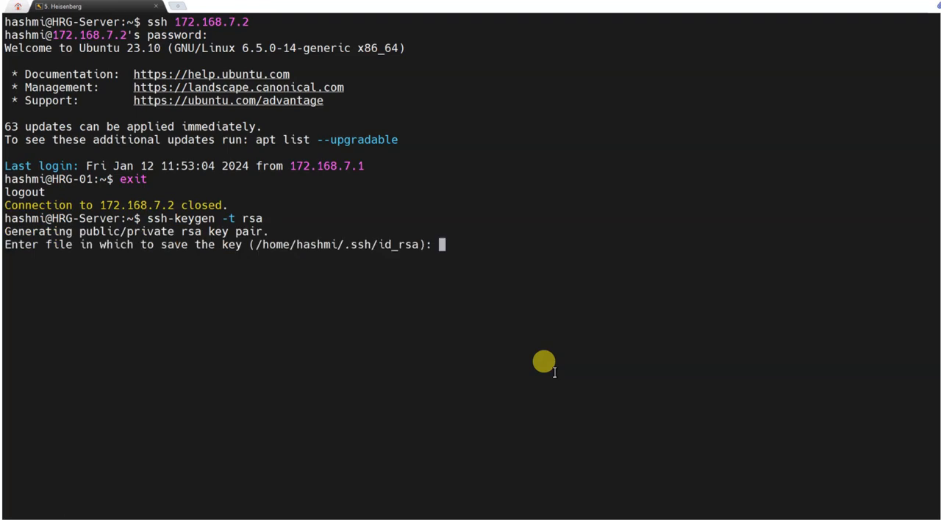
mouse_move(553, 424)
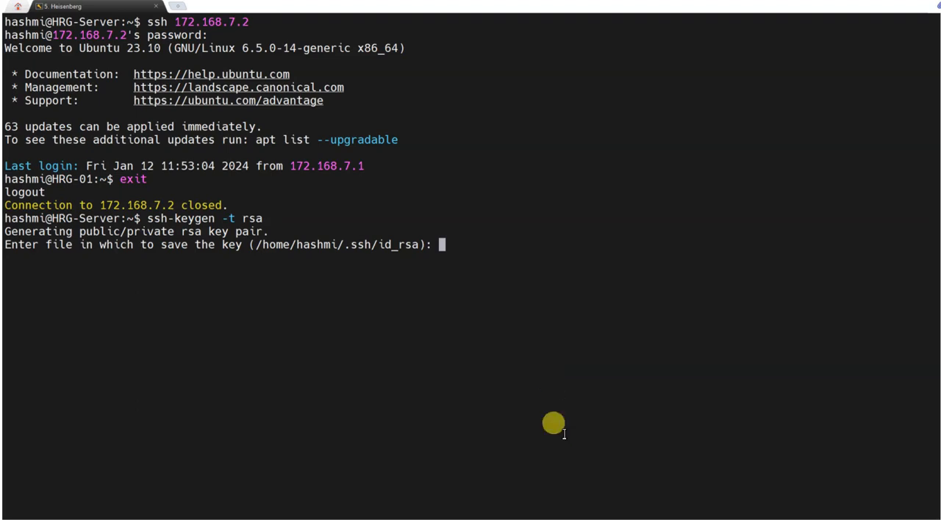
mouse_move(389, 262)
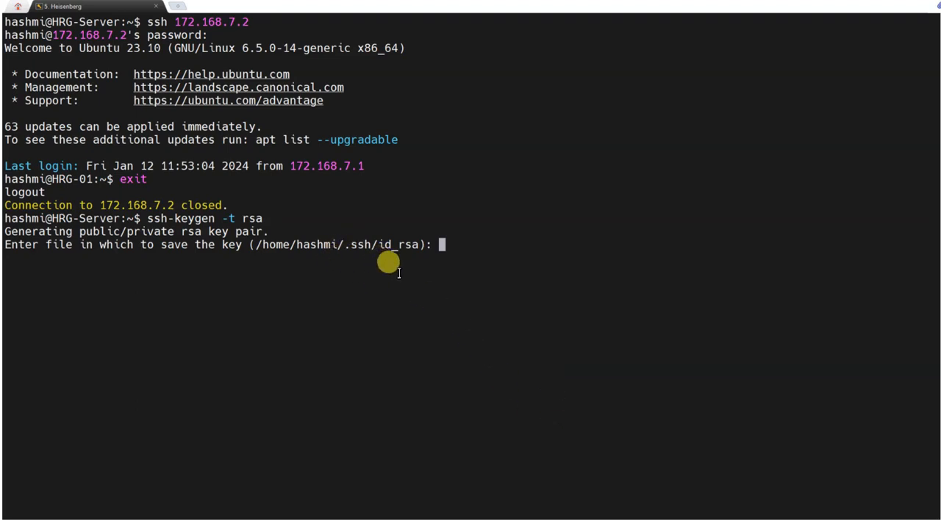
key("Return")
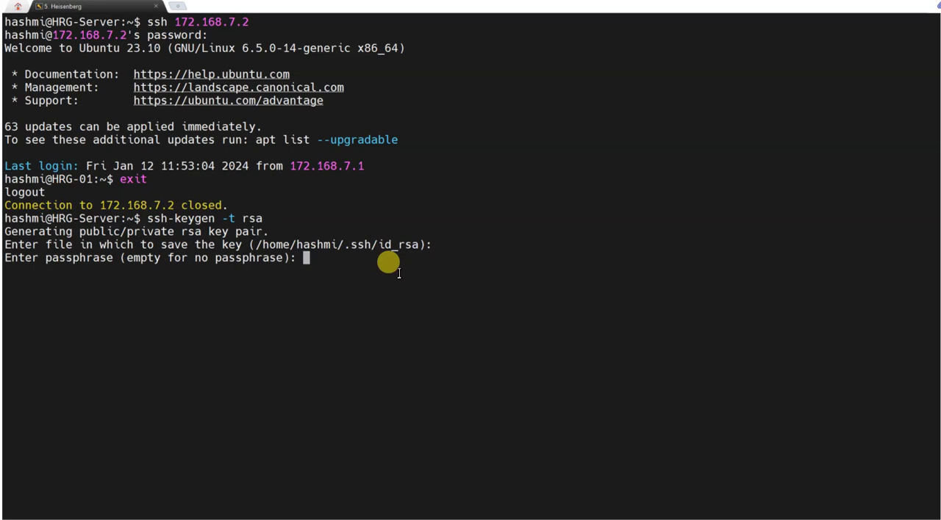
key("Return")
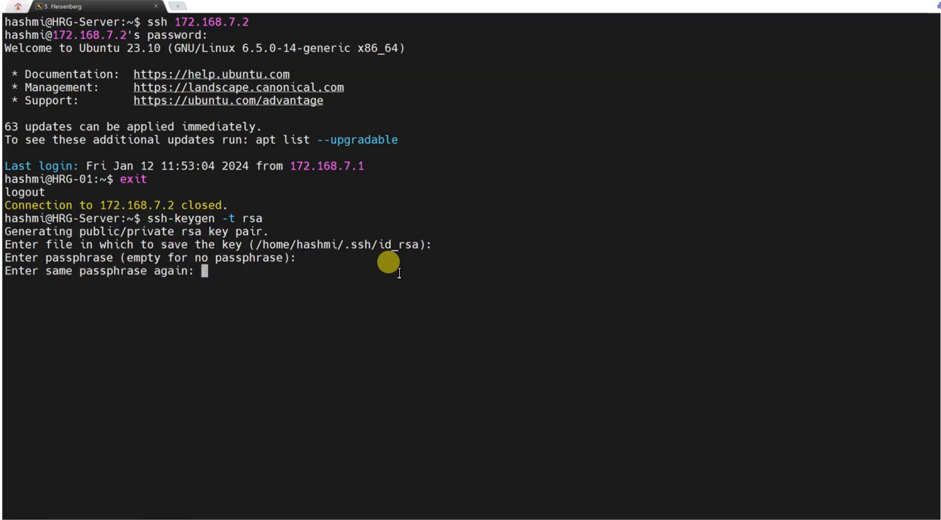
key("Return")
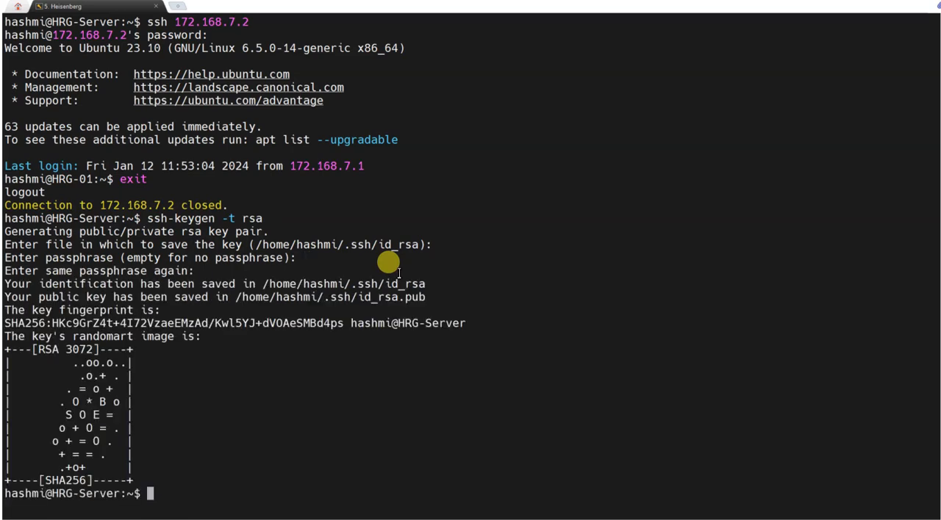
mouse_move(312, 284)
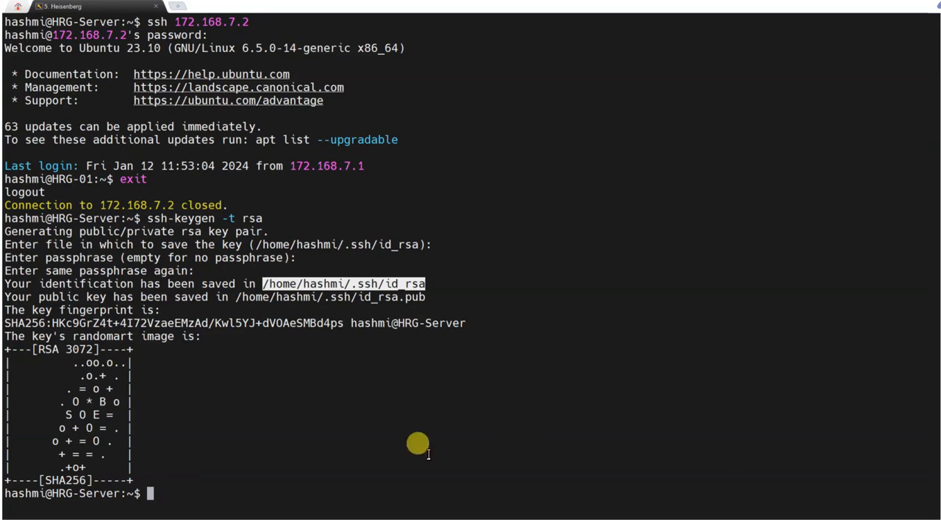
List the home directory and change into the .ssh folder holding id_rsa and id_rsa.pub.
type("ls .ssh")
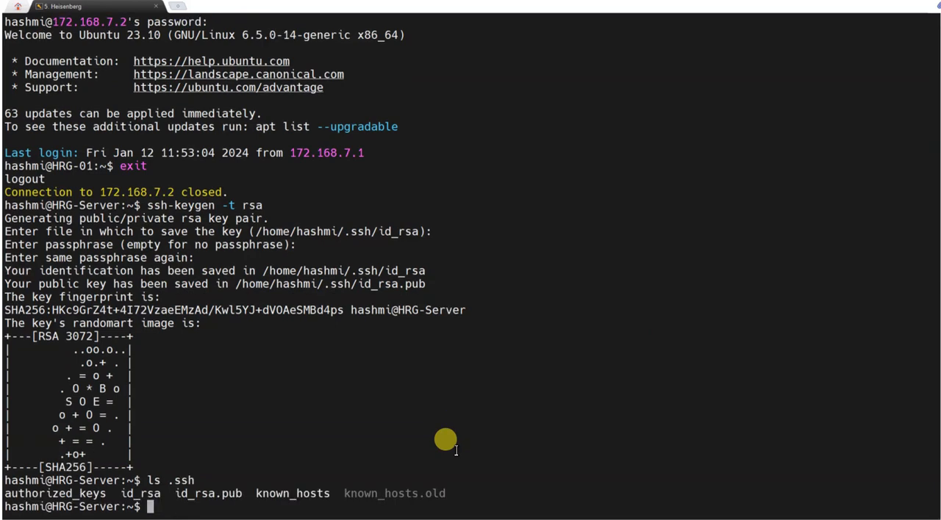
mouse_move(412, 488)
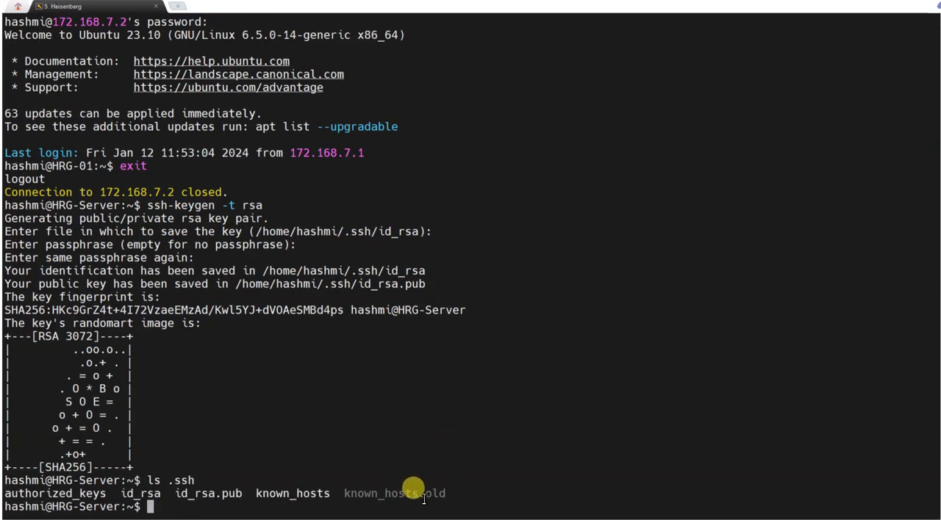
mouse_move(579, 403)
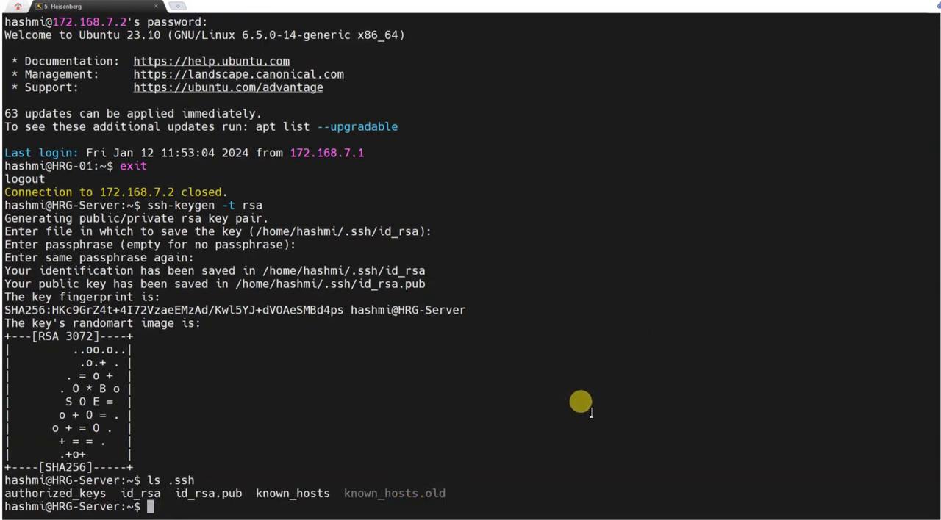
mouse_move(579, 403)
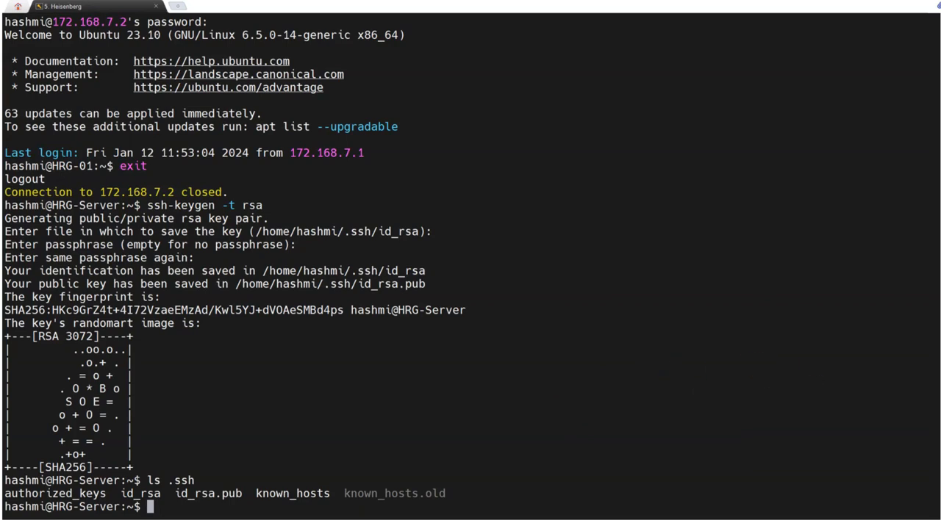
mouse_move(365, 447)
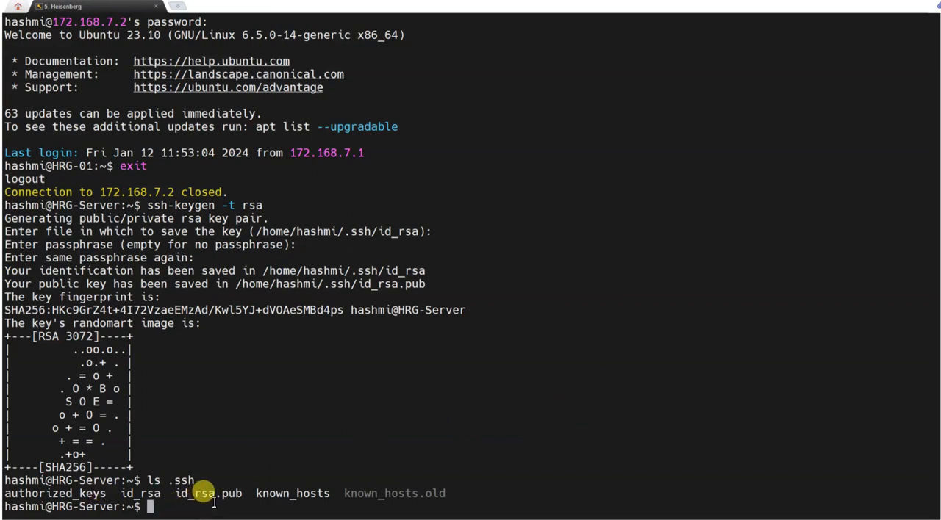
mouse_move(350, 430)
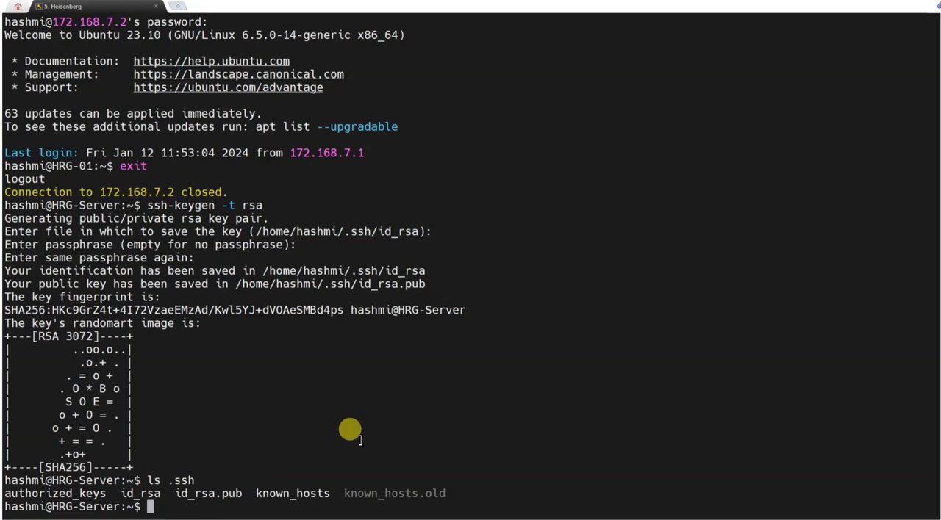
type("c")
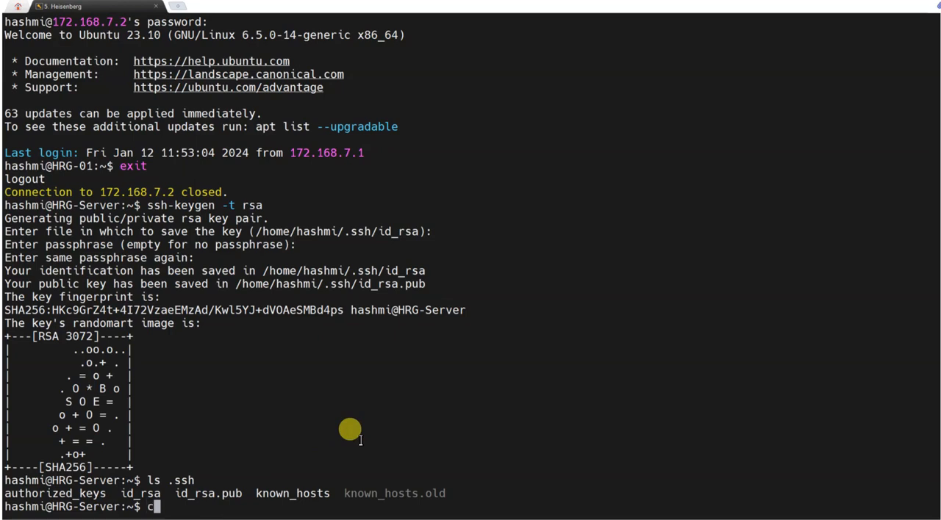
type("d .s")
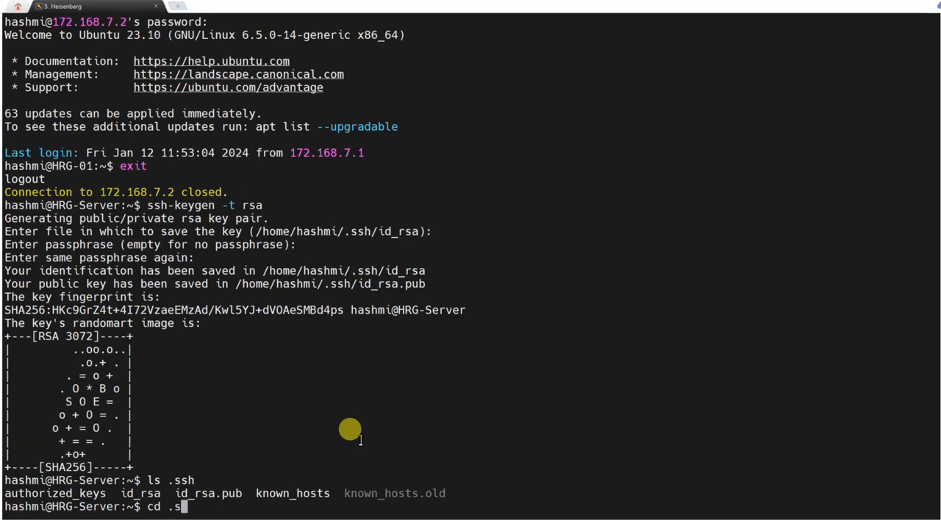
key("Return")
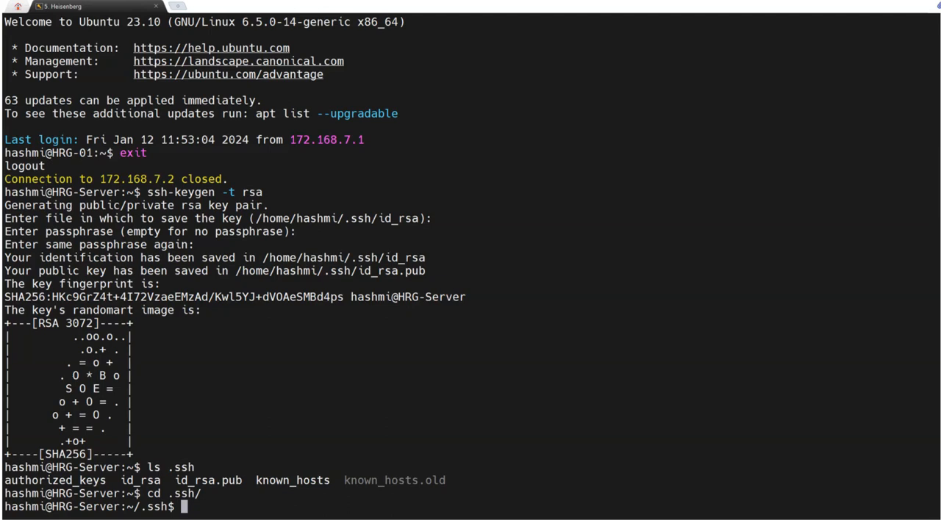
type("ls")
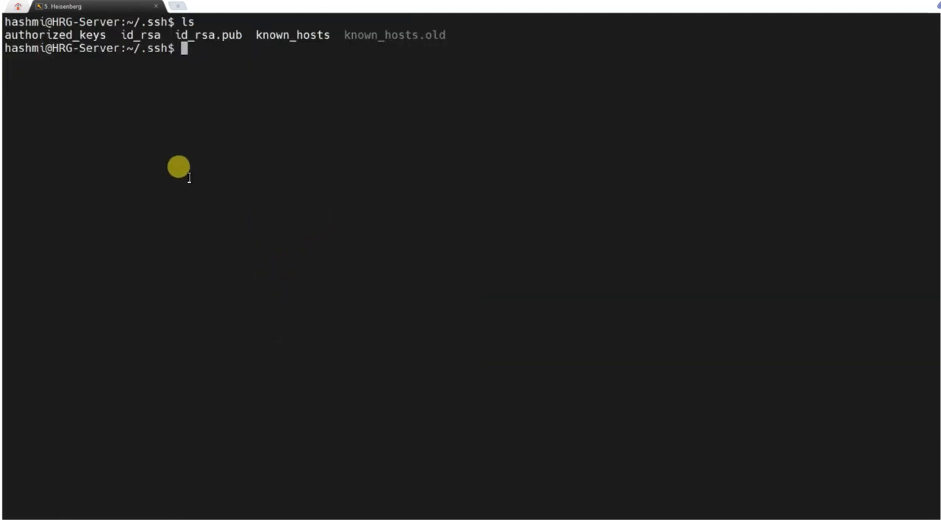
type("ssh-copy-id hashmi@172.168.7.2")
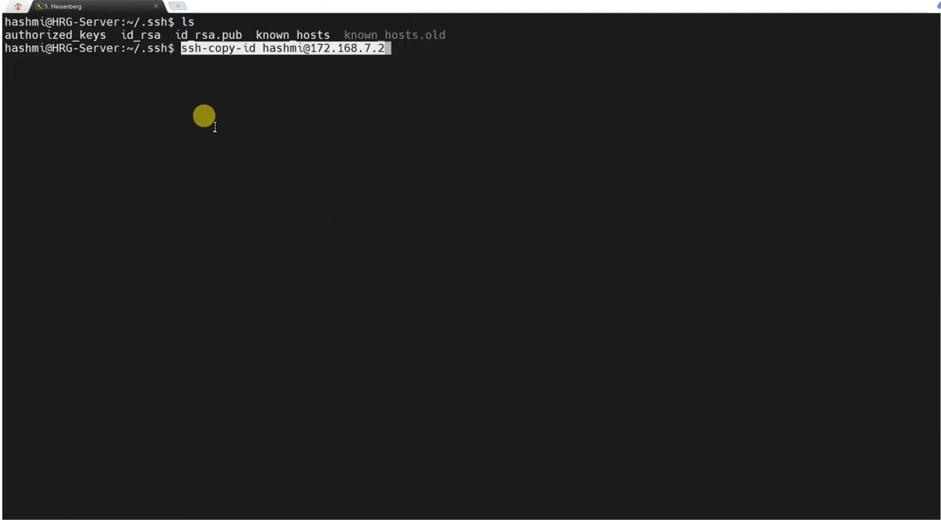
mouse_move(356, 56)
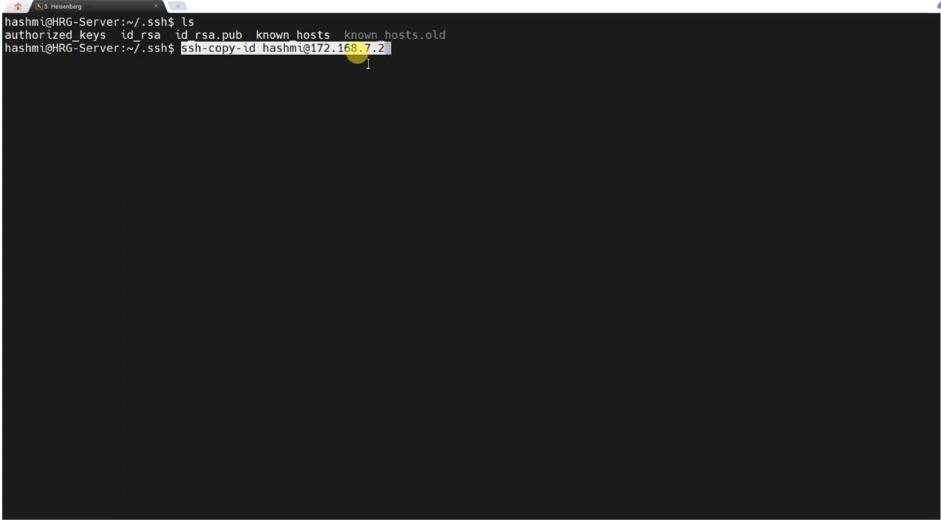
mouse_move(342, 62)
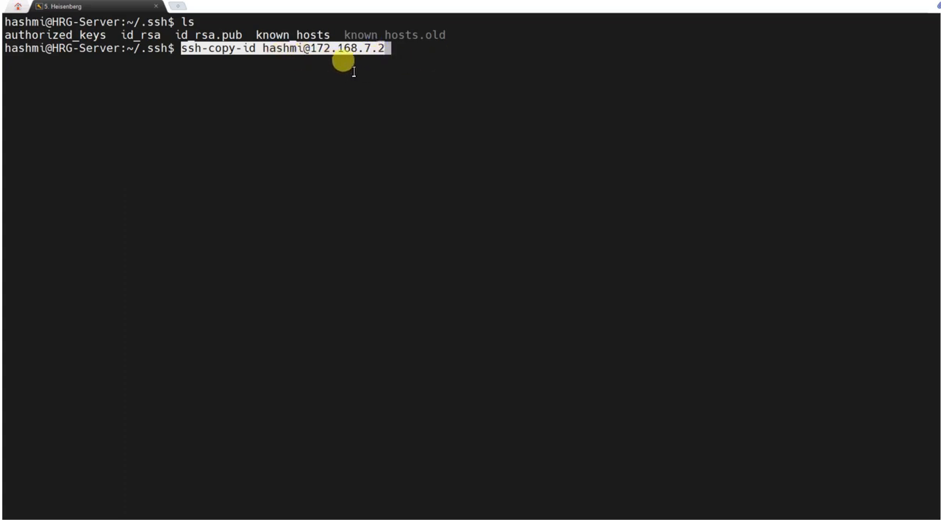
mouse_move(427, 155)
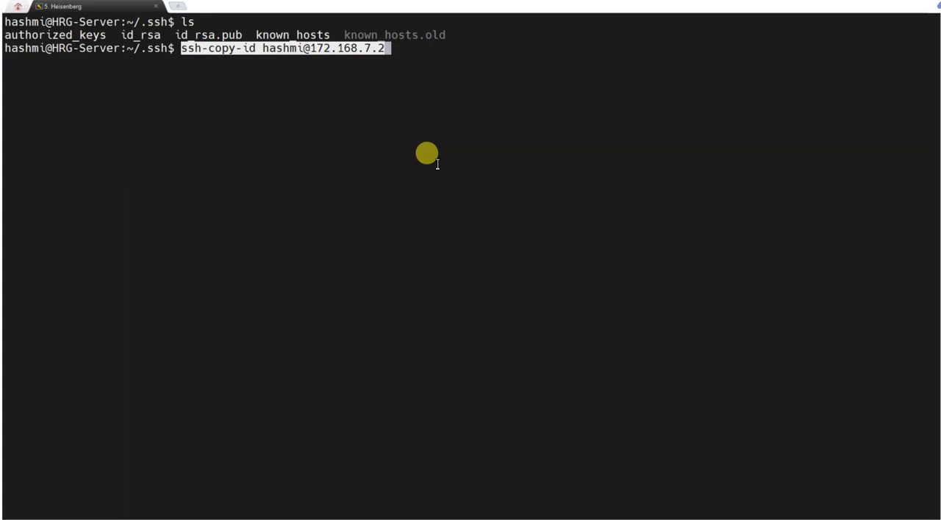
key("Return")
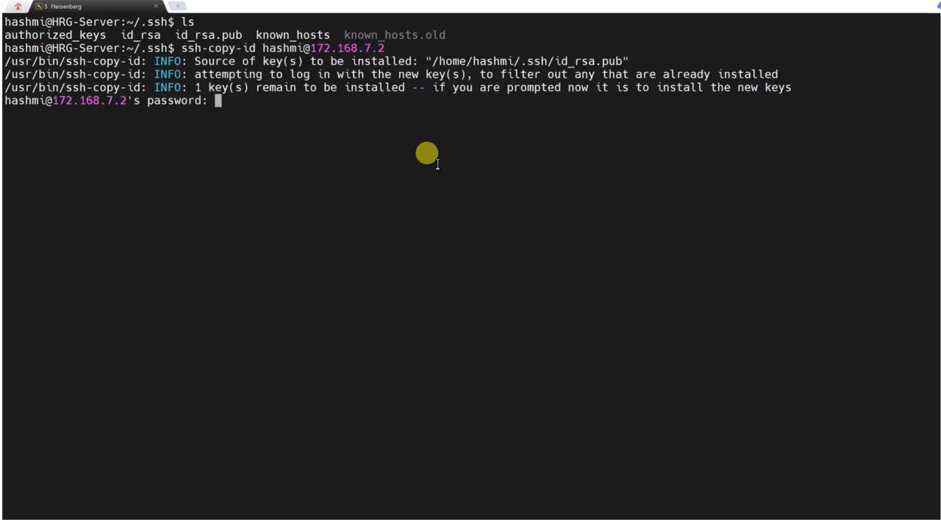
key("Return")
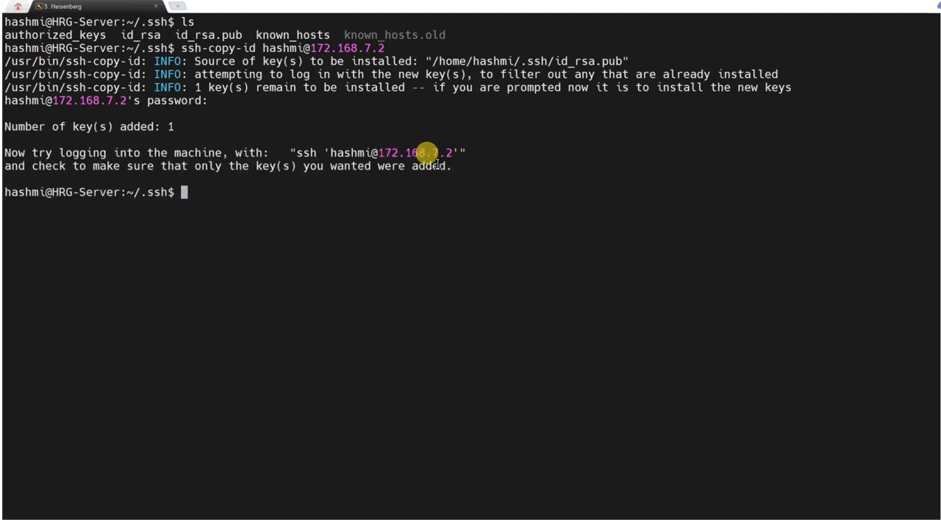
type("ssh")
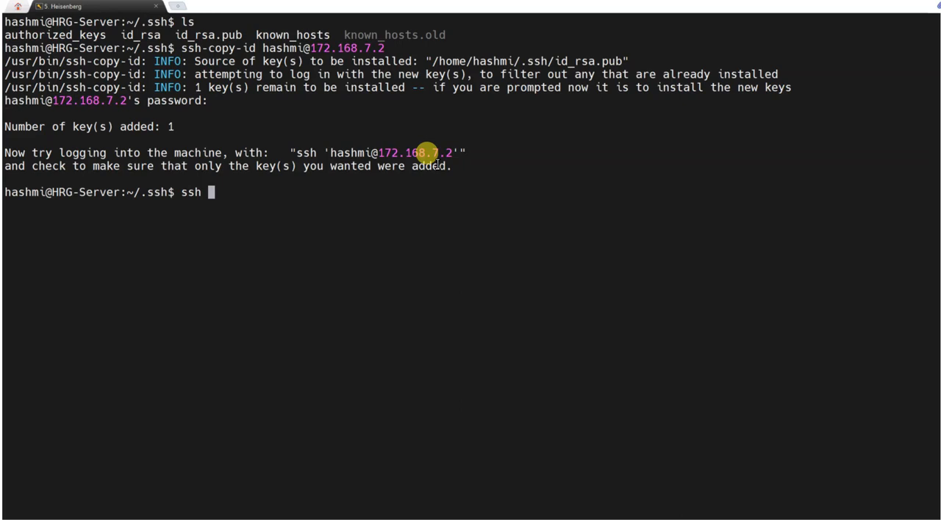
type("hashmi@")
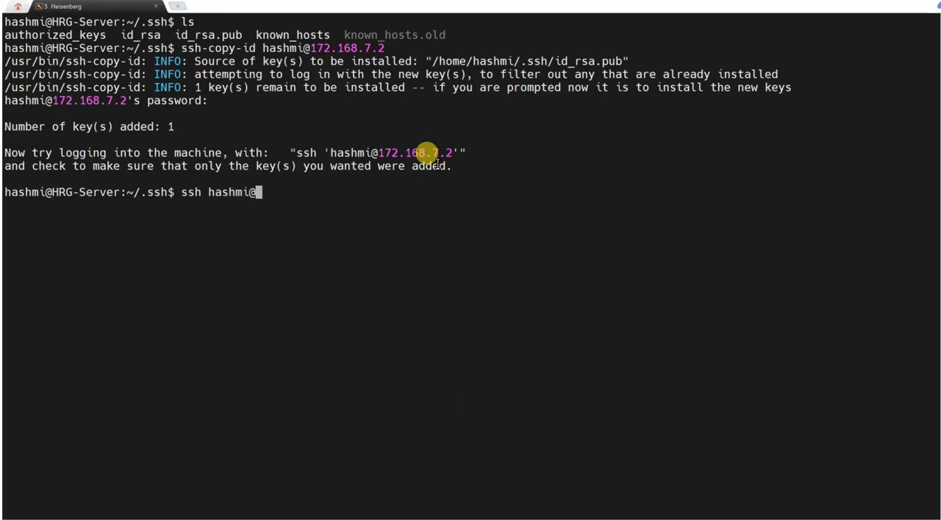
type("172.16")
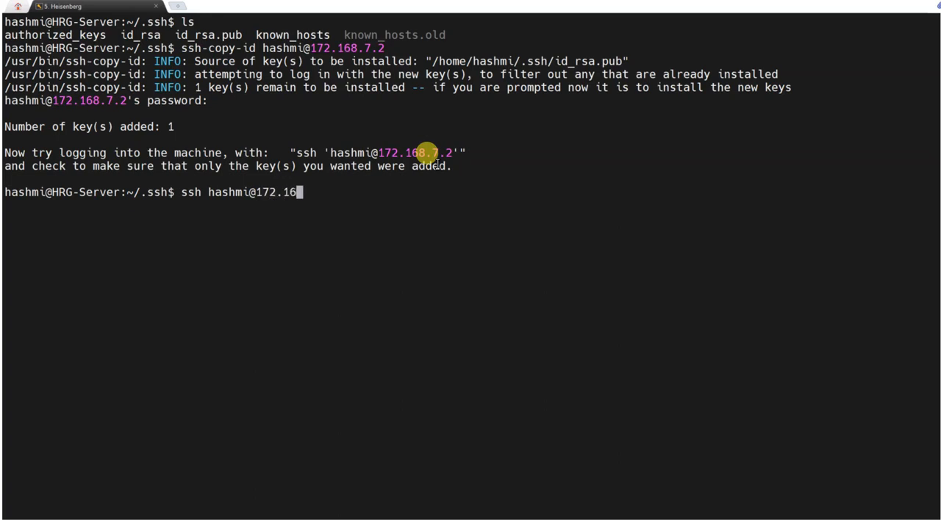
type("8..2")
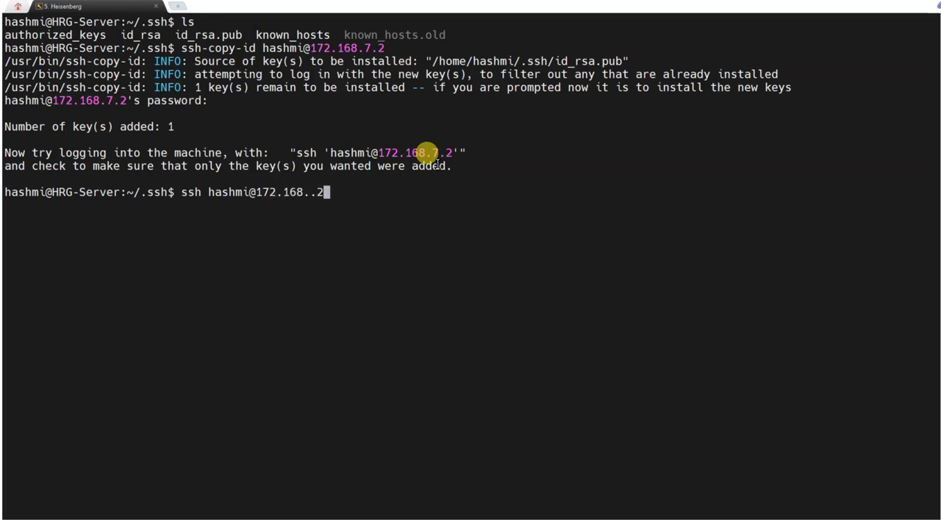
key("BackSpace")
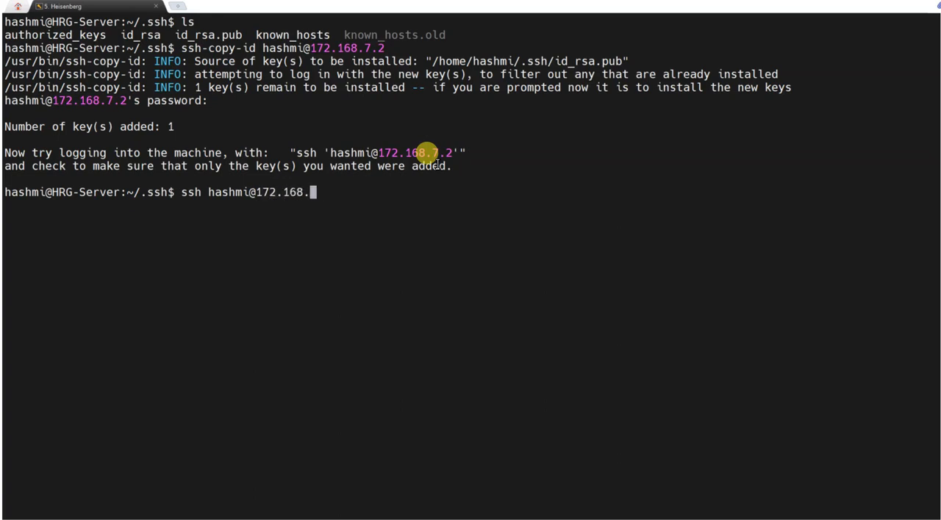
type("7.2")
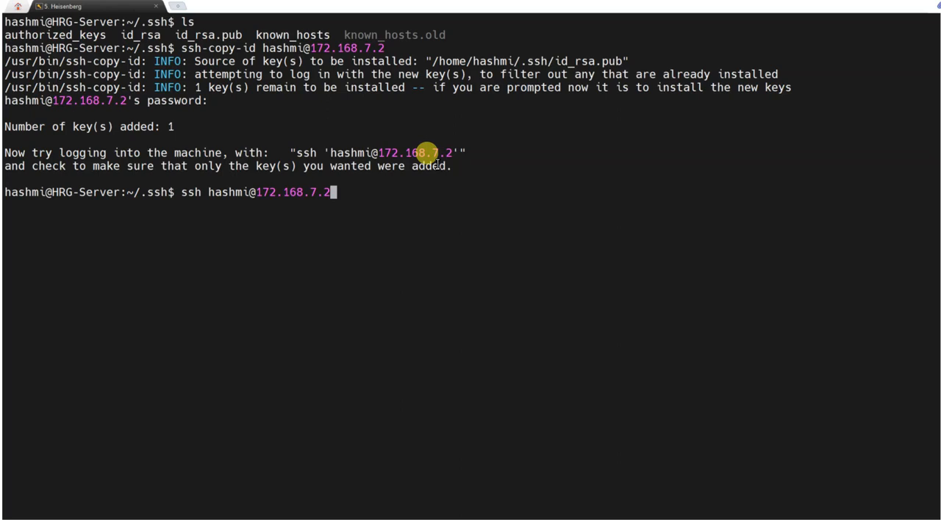
key("Return")
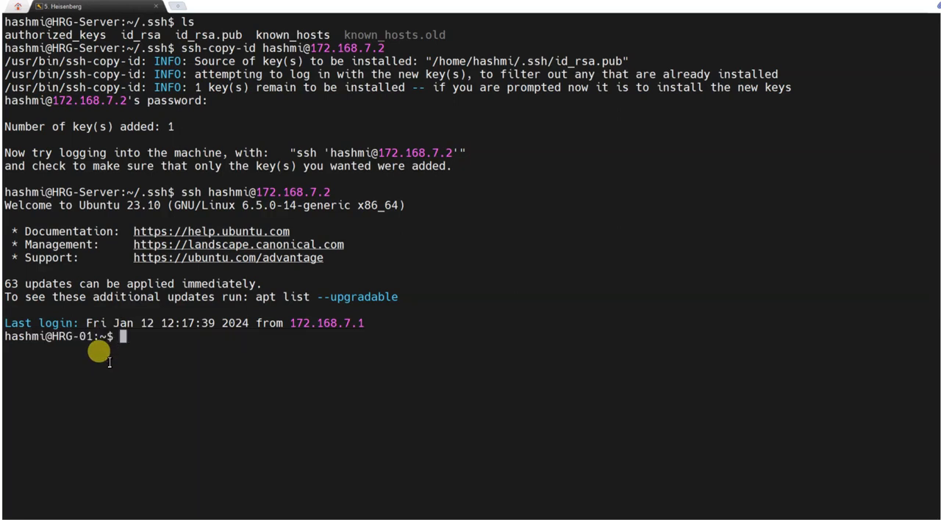
type("exit")
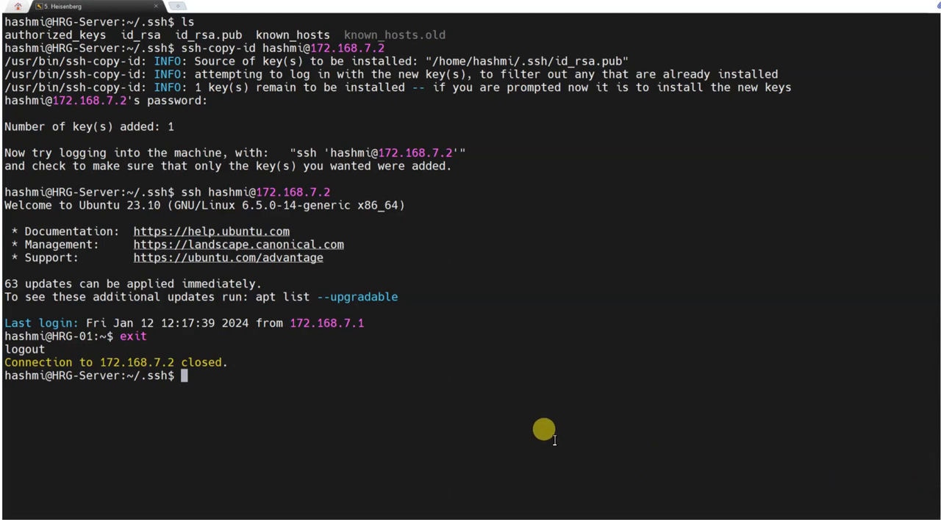
type("ssh-copy-id hashmi@172.168.7.2")
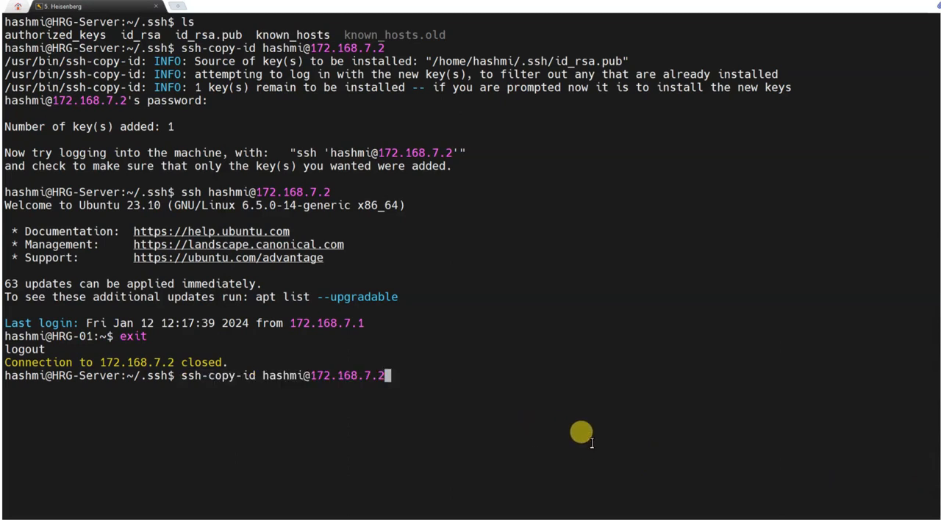
key("Backspace")
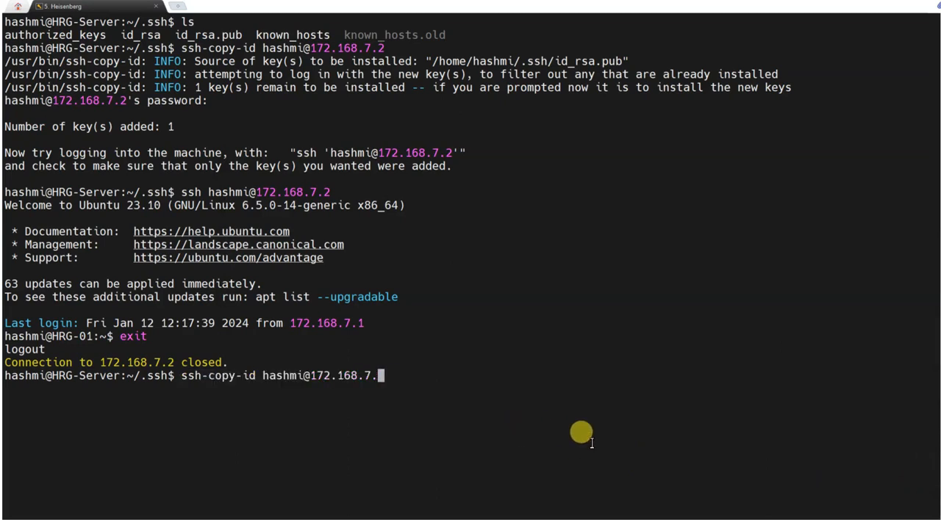
key("Return")
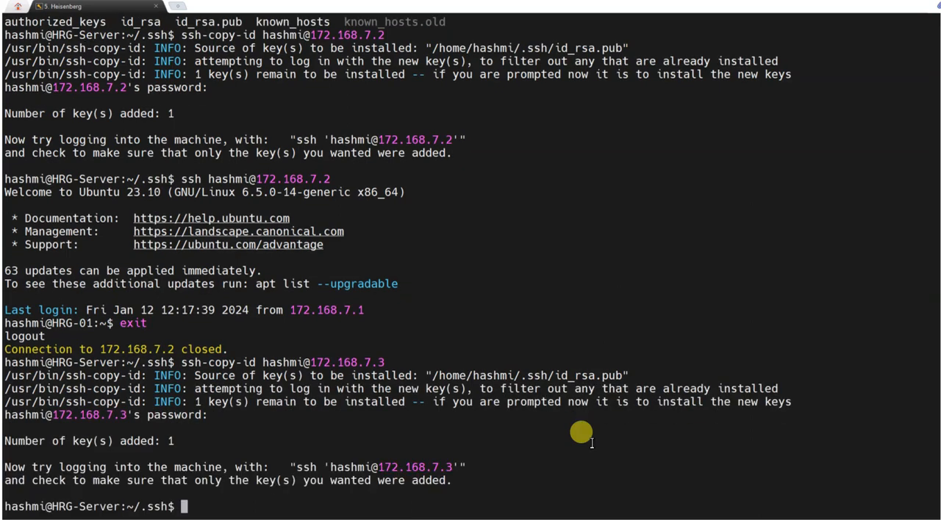
type("ssh-copy-id hashmi@172.168.7.4")
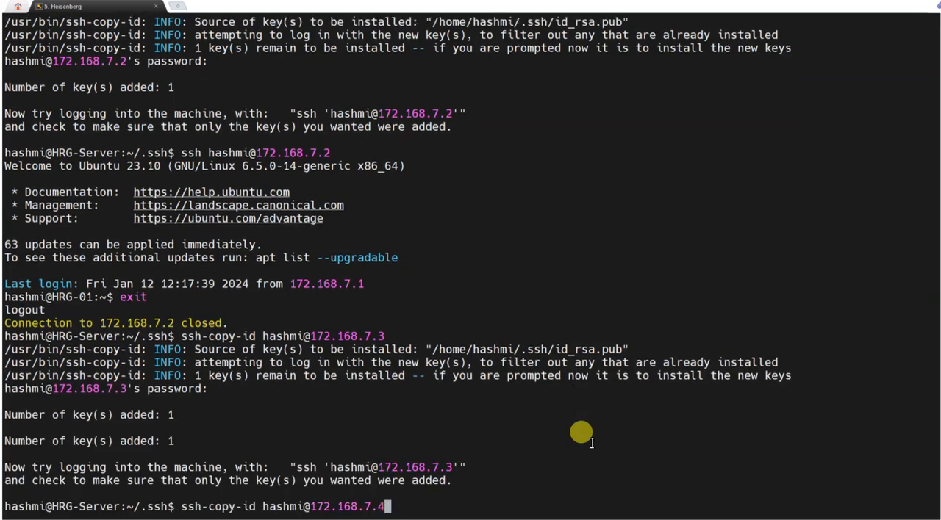
key("Return")
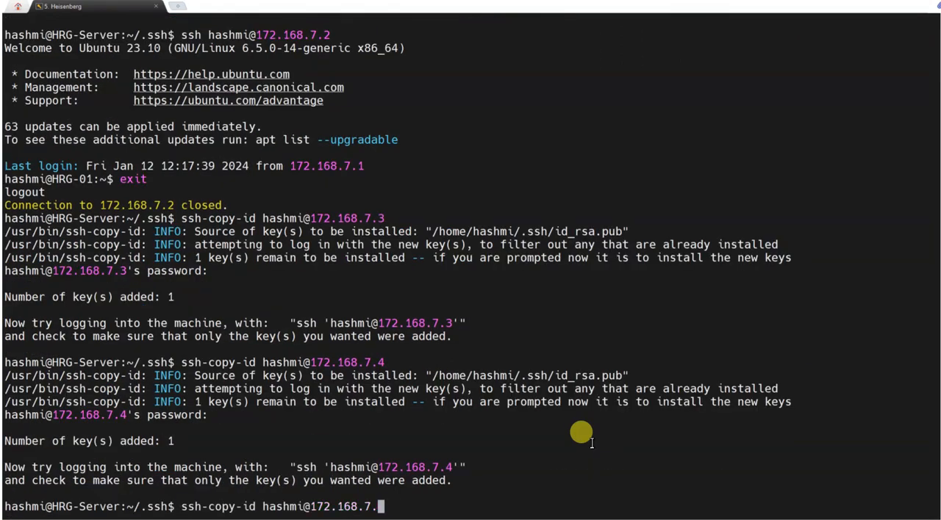
key("Return")
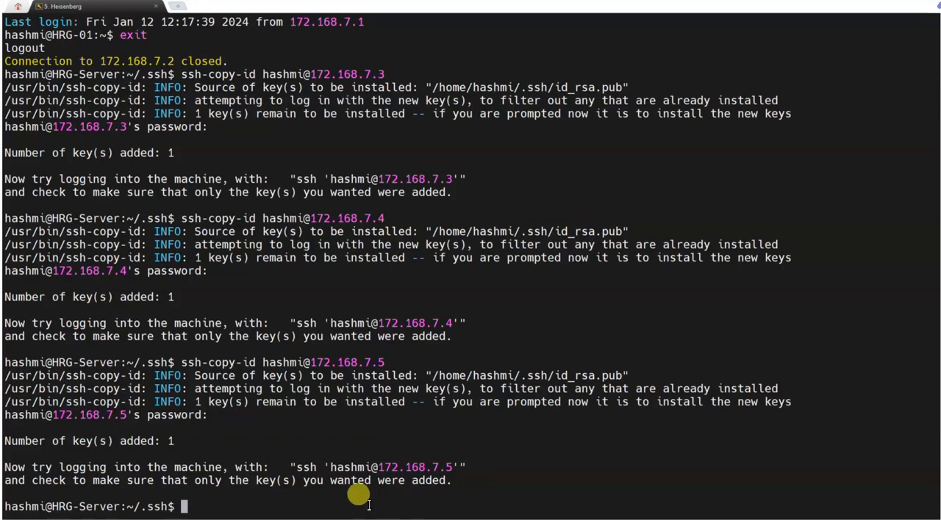
mouse_move(320, 459)
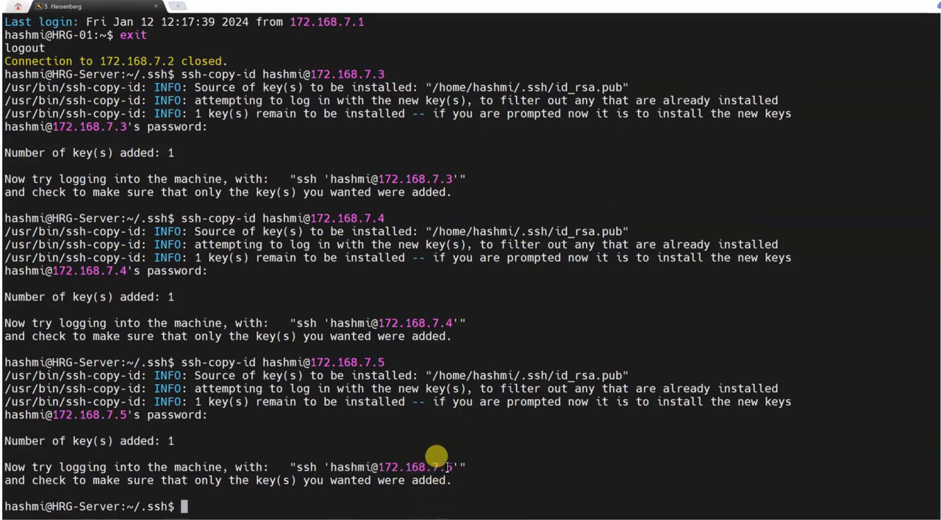
mouse_move(535, 426)
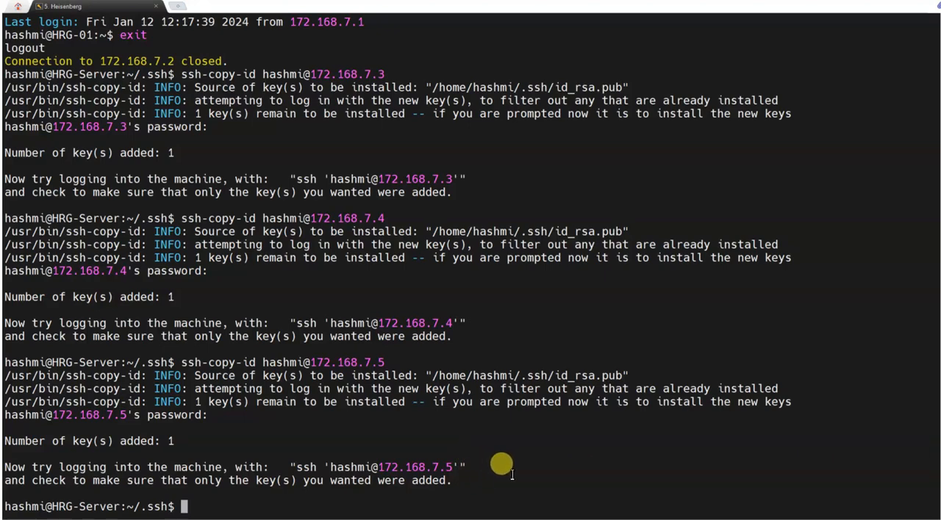
Leave the .ssh folder and open /etc/hosts in nano with sudo.
type("cd ..")
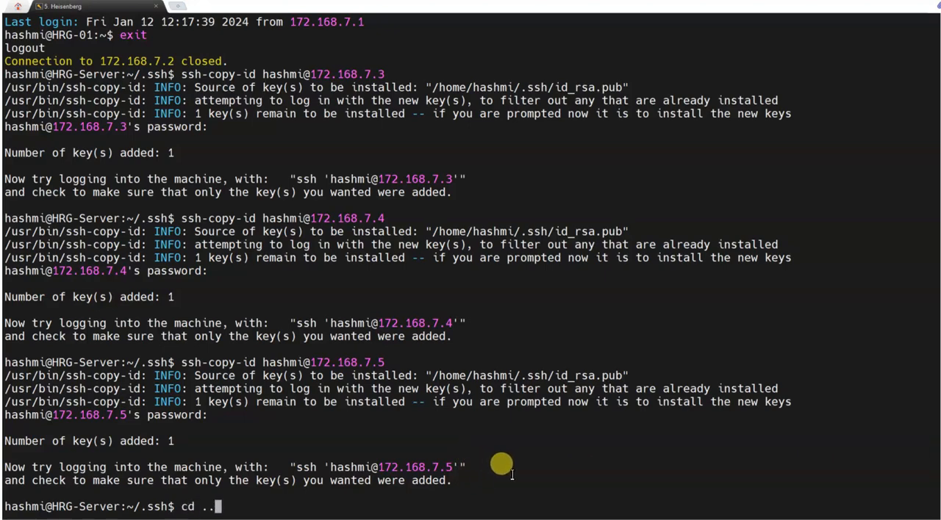
key("Return")
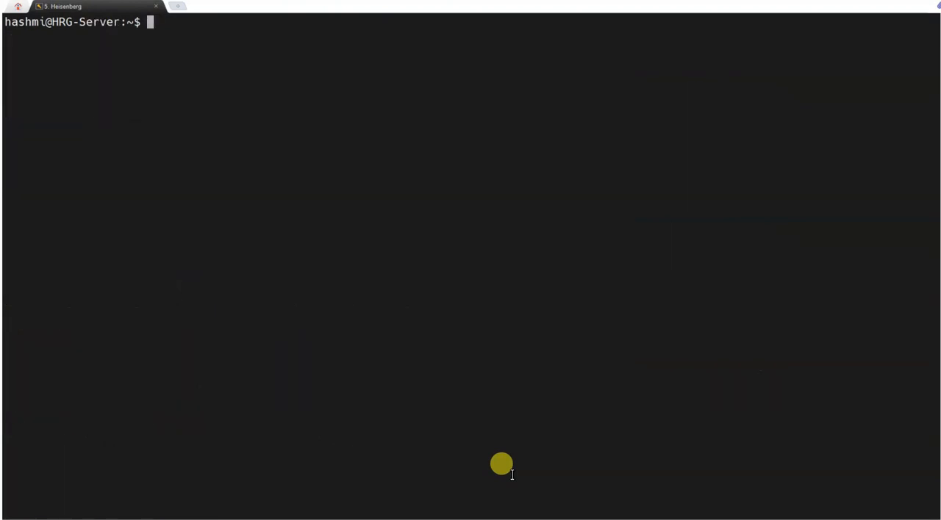
type("sud")
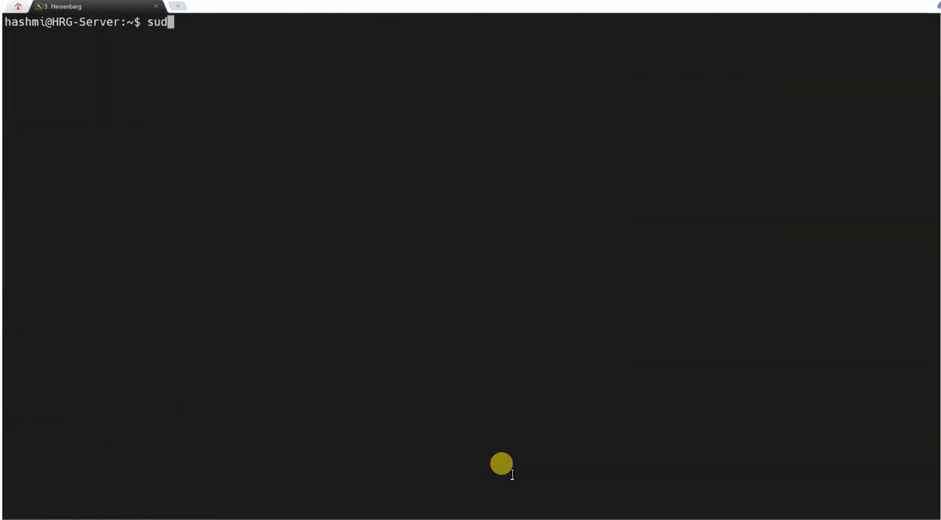
type("o")
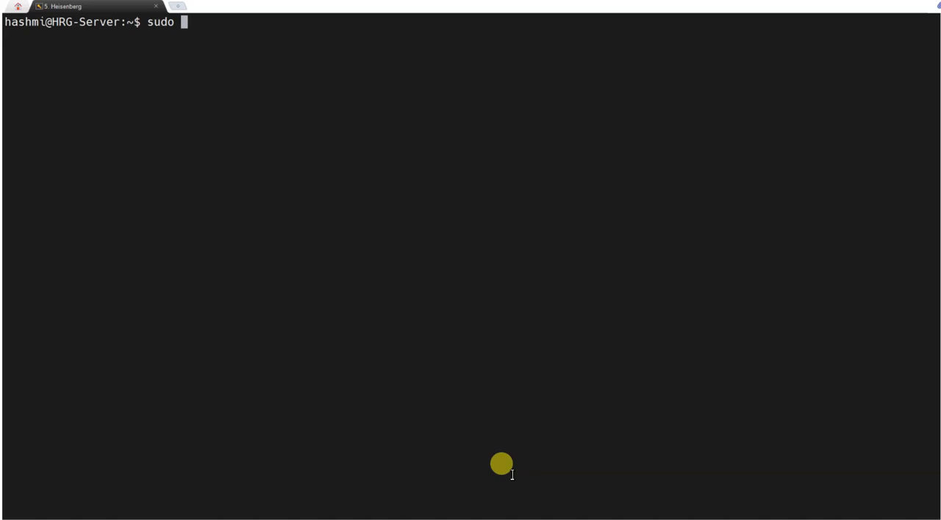
type("nano /e")
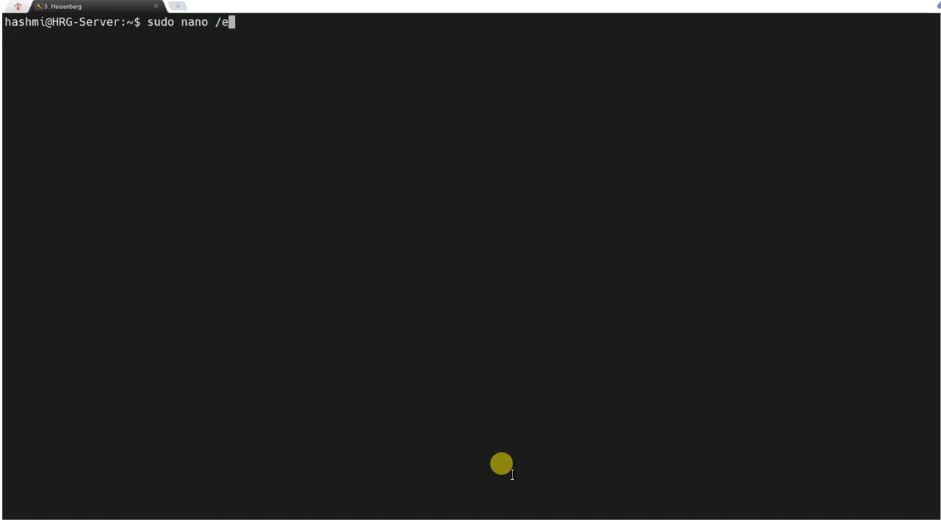
type("tc/hos")
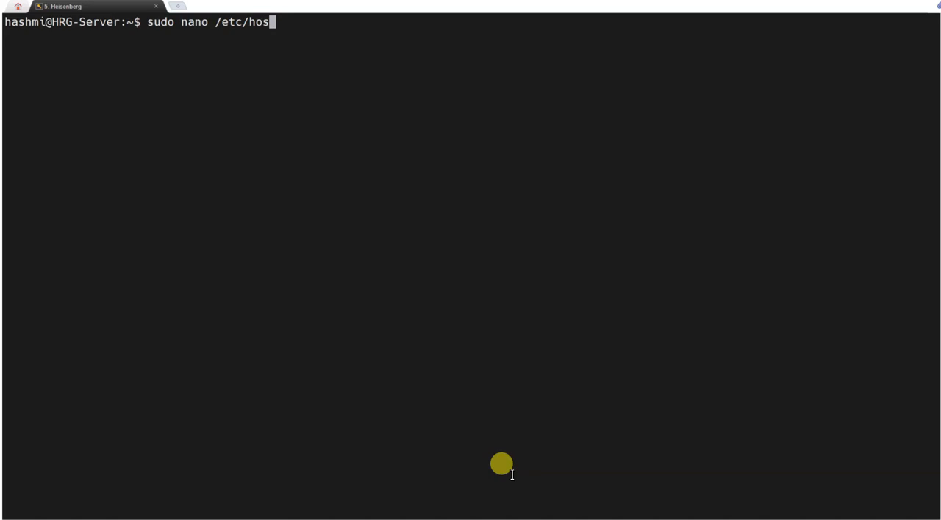
type("ts")
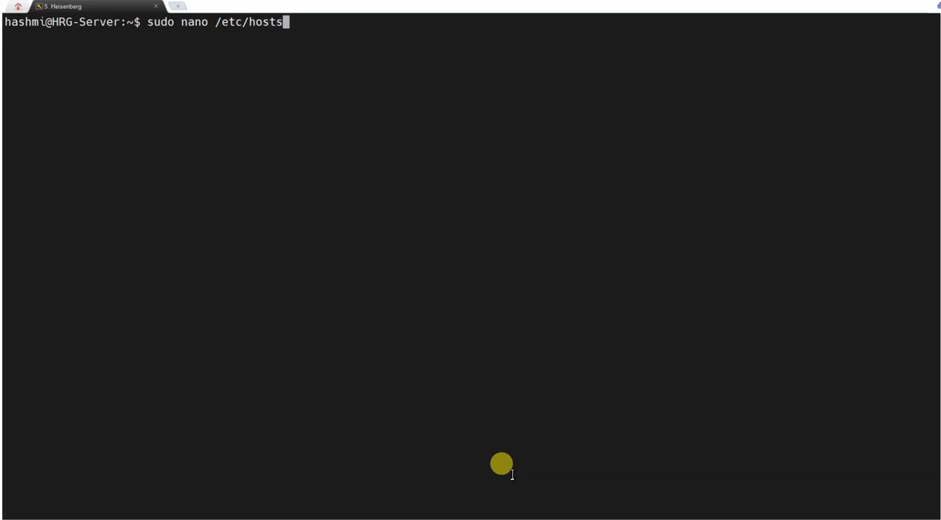
key("Return")
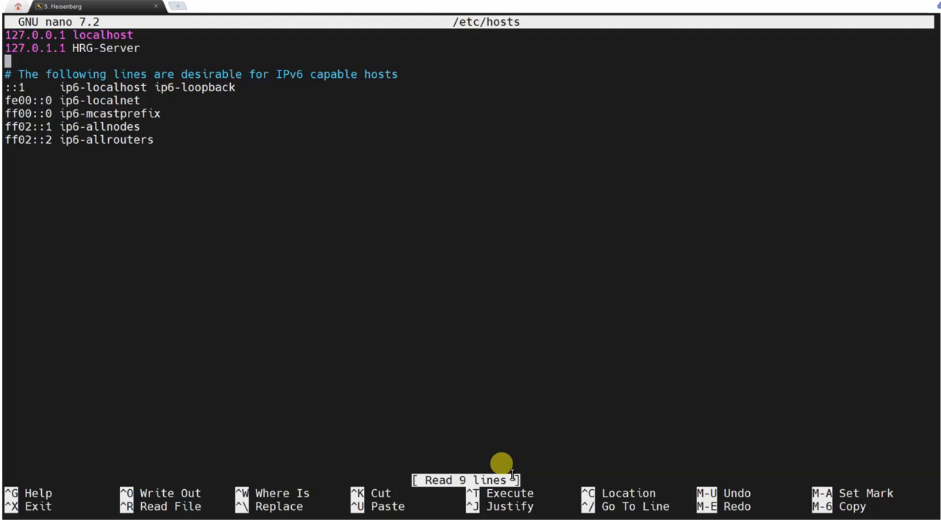
mouse_move(59, 47)
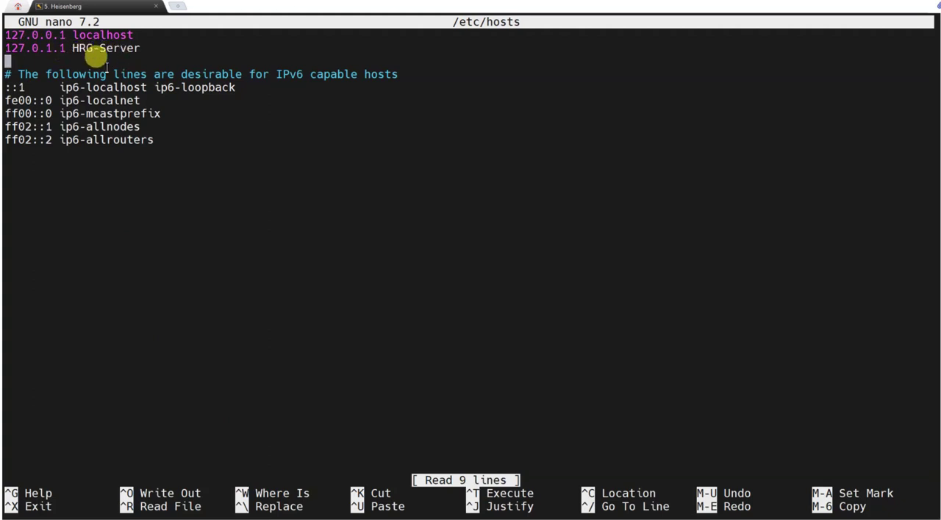
mouse_move(100, 66)
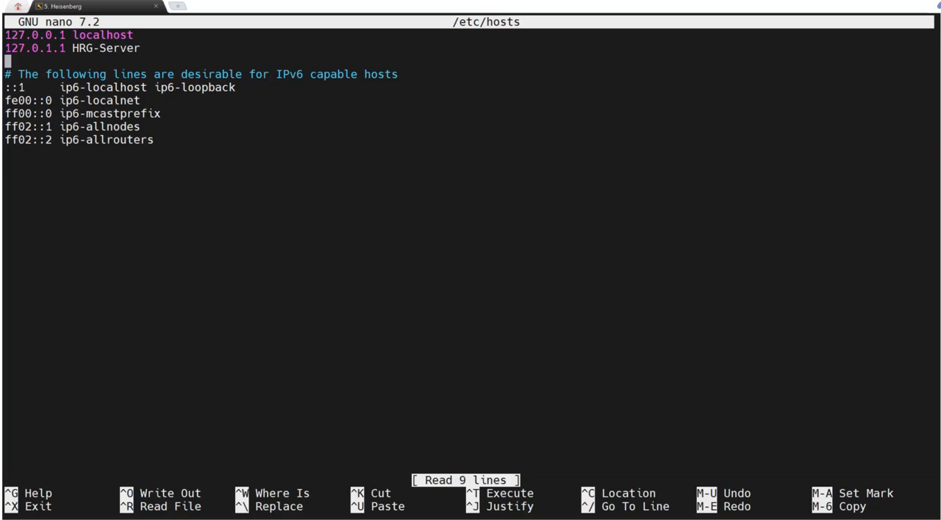
mouse_move(268, 162)
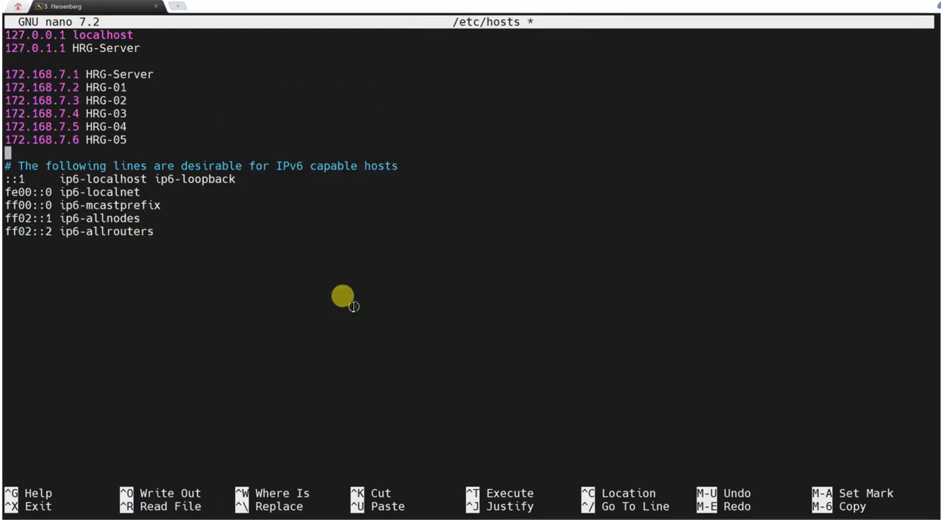
mouse_move(306, 324)
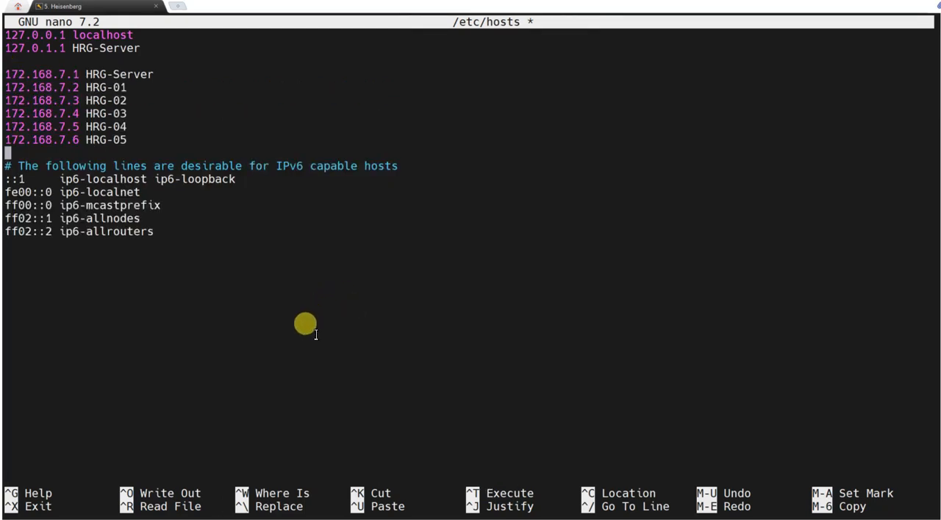
mouse_move(80, 76)
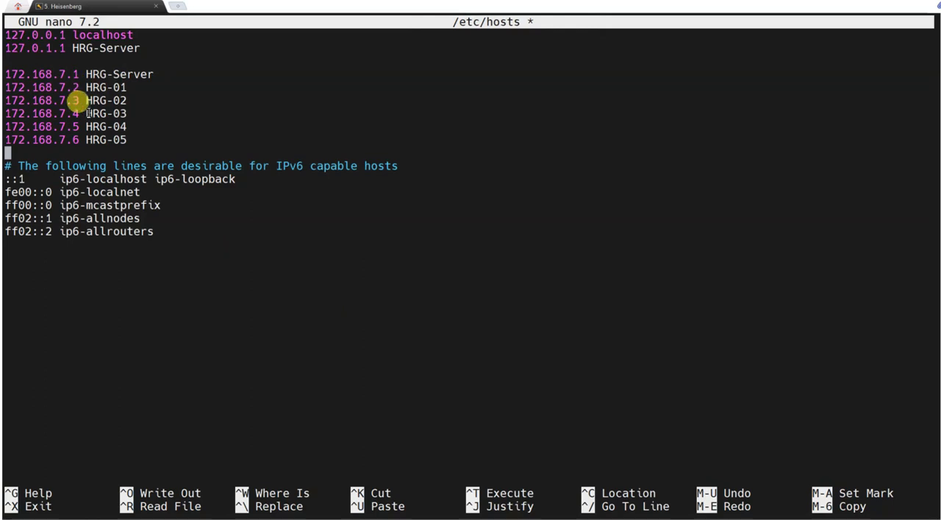
mouse_move(130, 164)
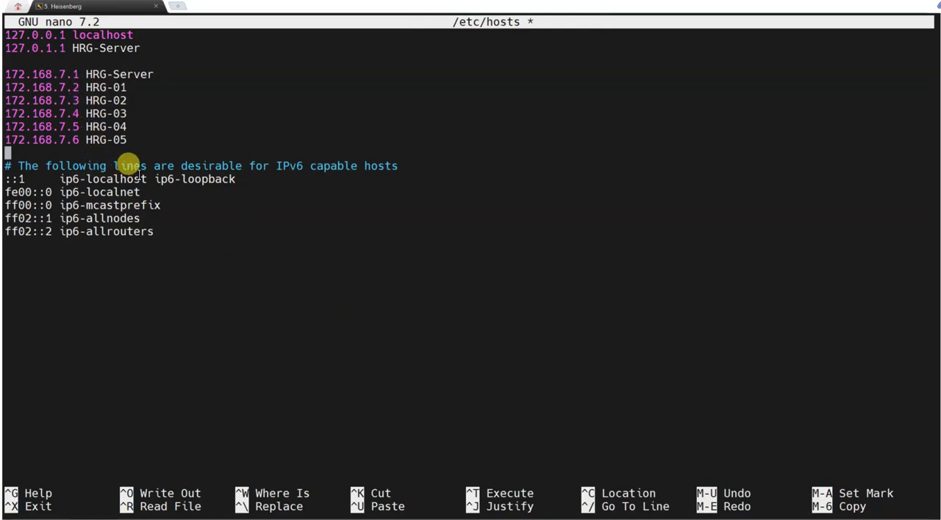
Save /etc/hosts with the six HRG host entries (172.168.7.1–7.6) and exit nano.
key("ctrl+o")
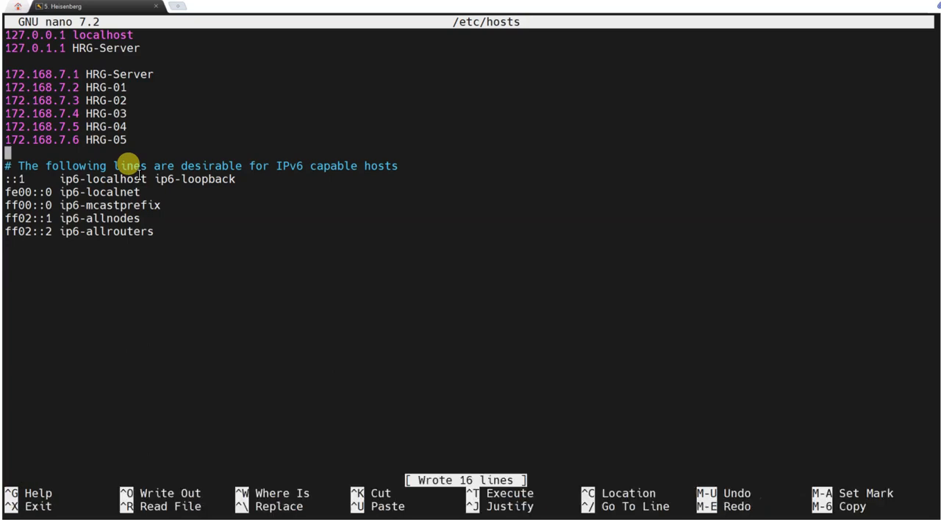
key("ctrl+x")
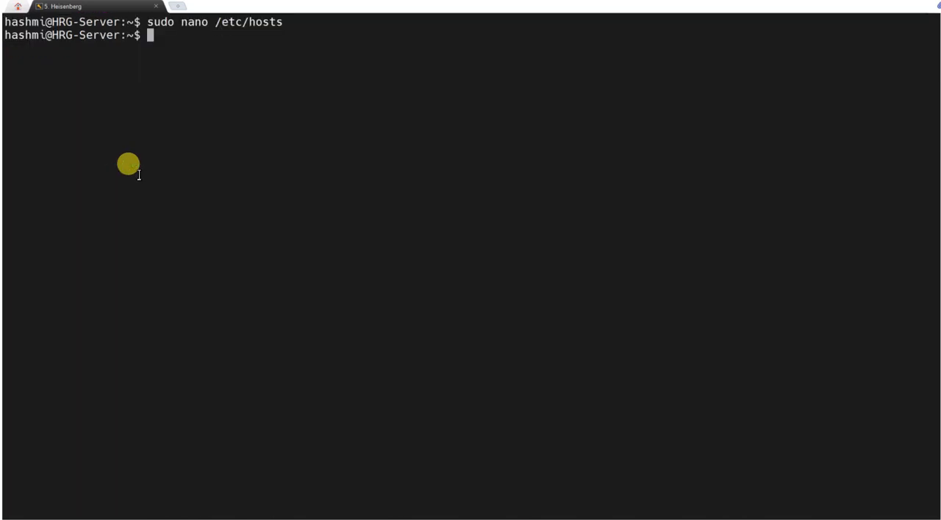
SSH into HRG-01 by short hostname, trust its host key with 'yes', then exit back to HRG-Server.
type("ssh H")
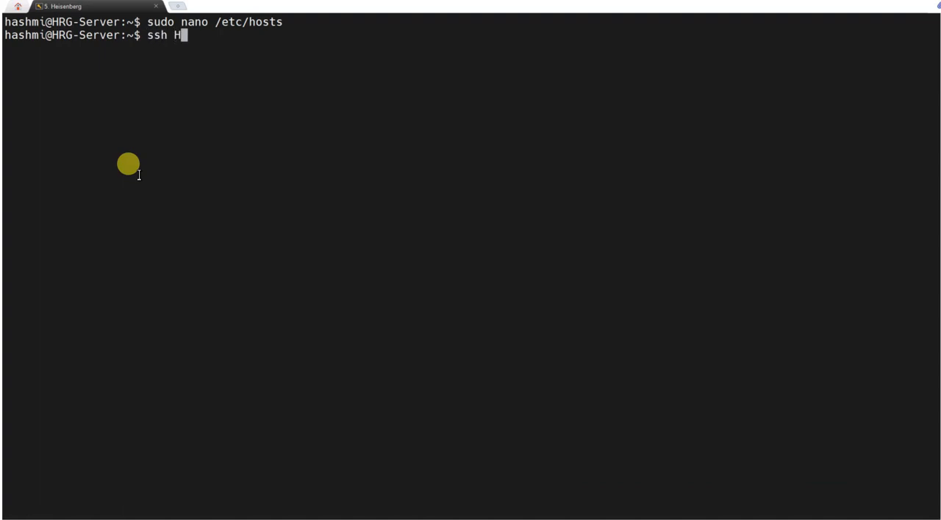
type("RG-01")
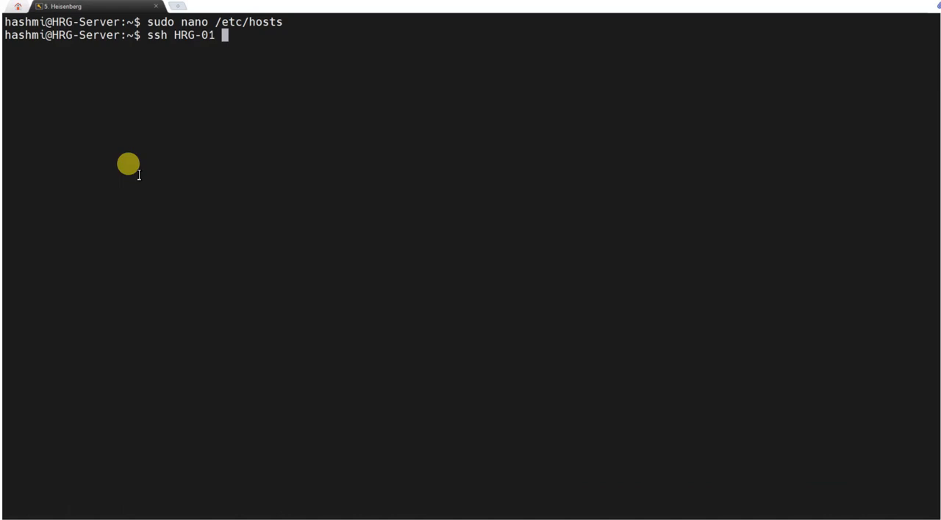
key("Return")
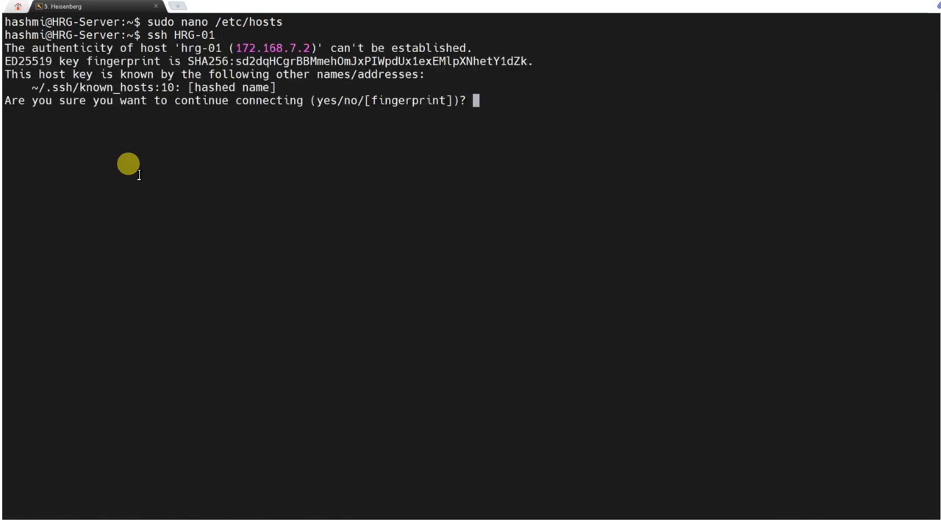
type("yes")
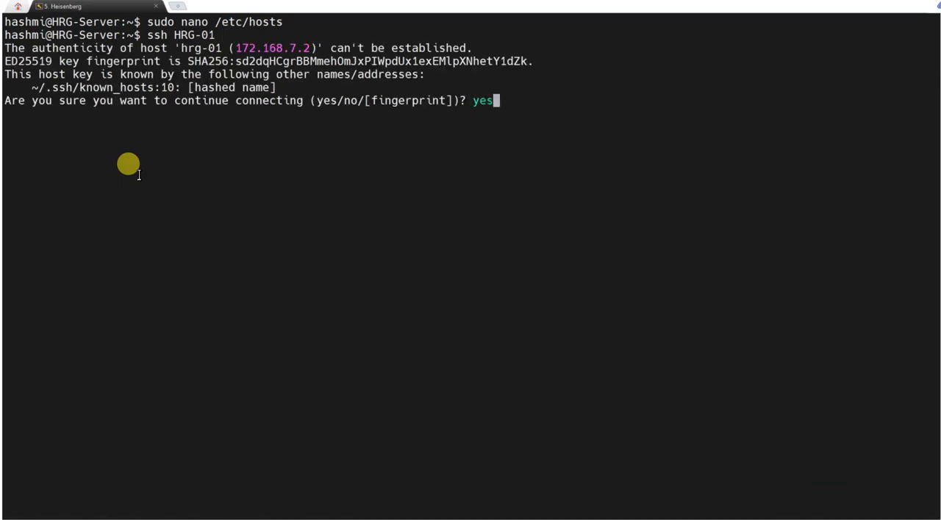
key("Return")
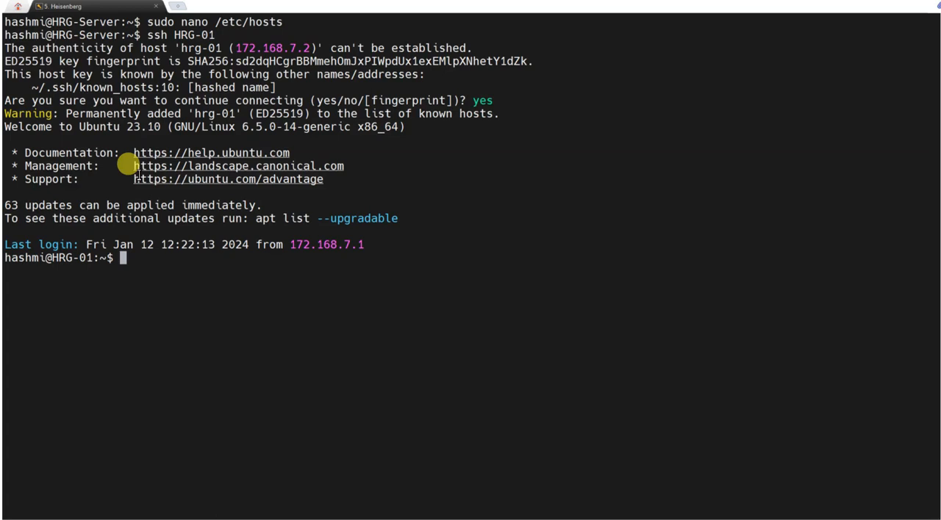
type("e")
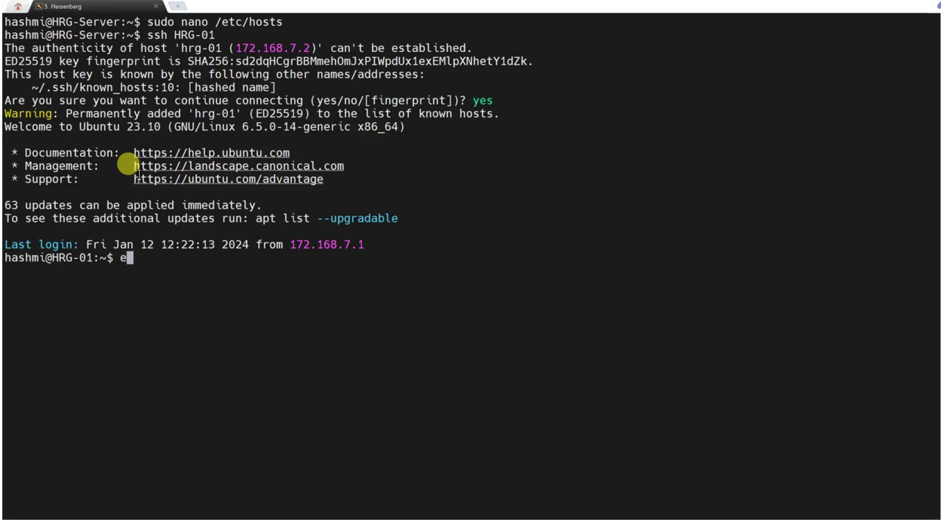
type("xit")
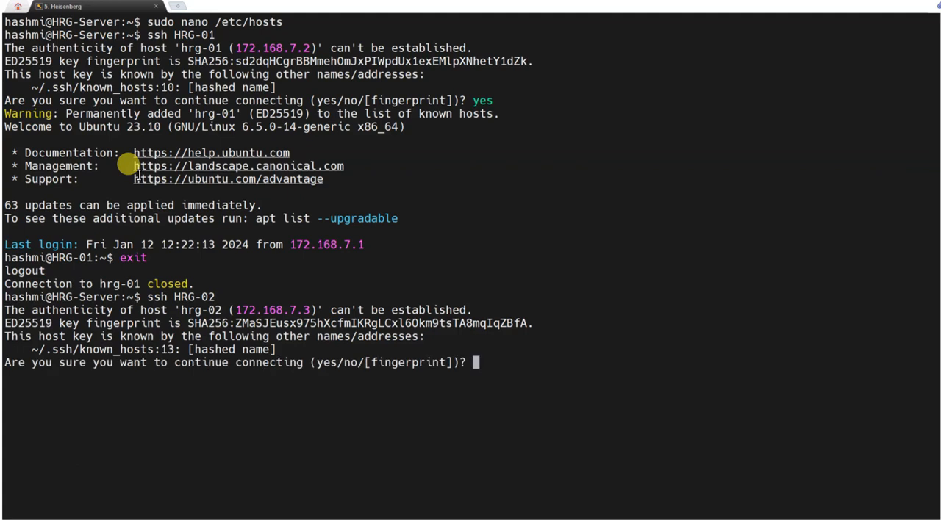
Answer 'yes' to trust HRG-02's host key and complete the hostname login.
type("yes")
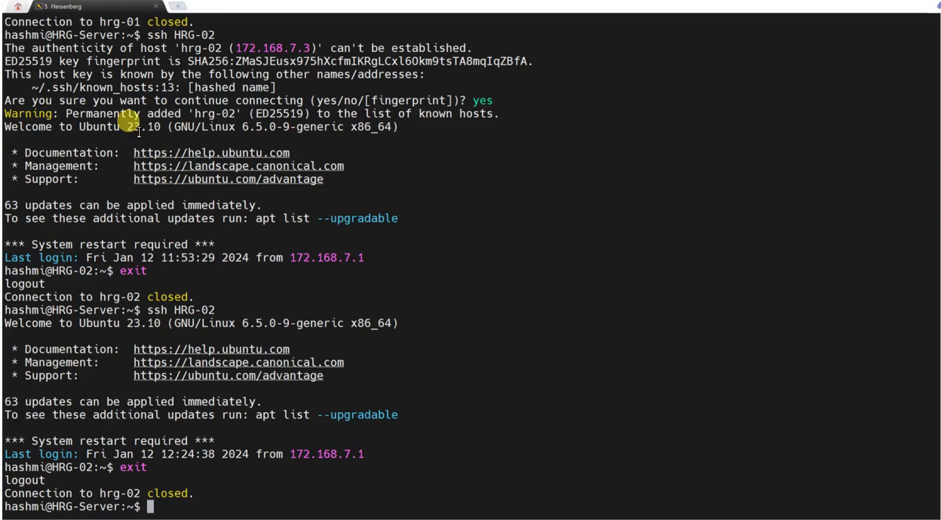
mouse_move(640, 306)
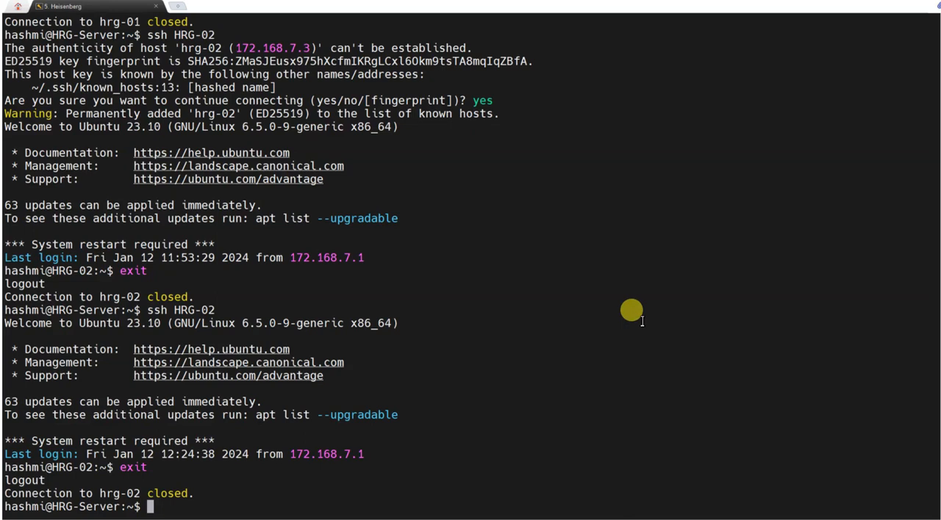
mouse_move(603, 324)
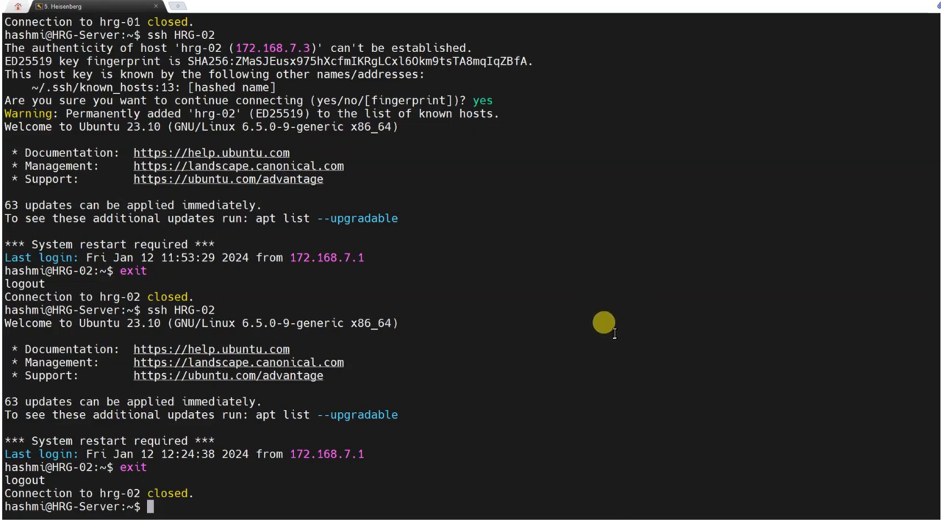
mouse_move(594, 394)
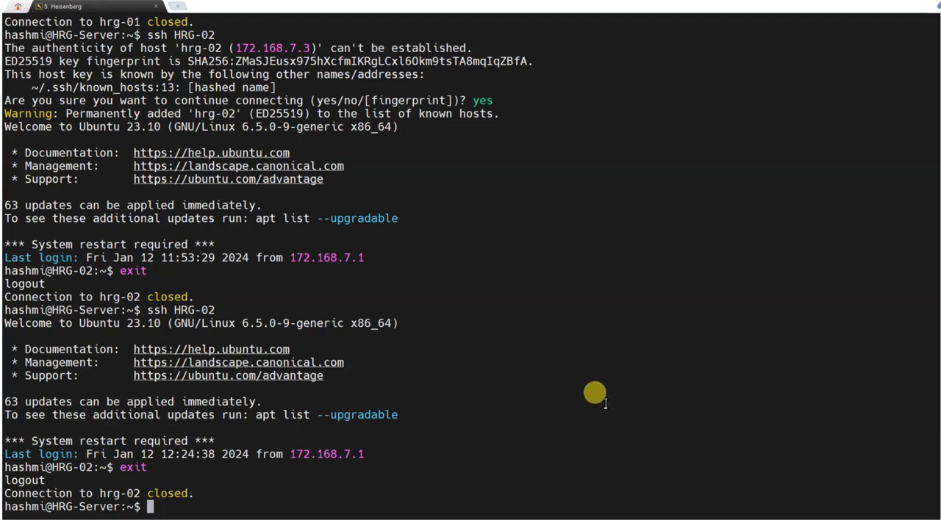
mouse_move(585, 402)
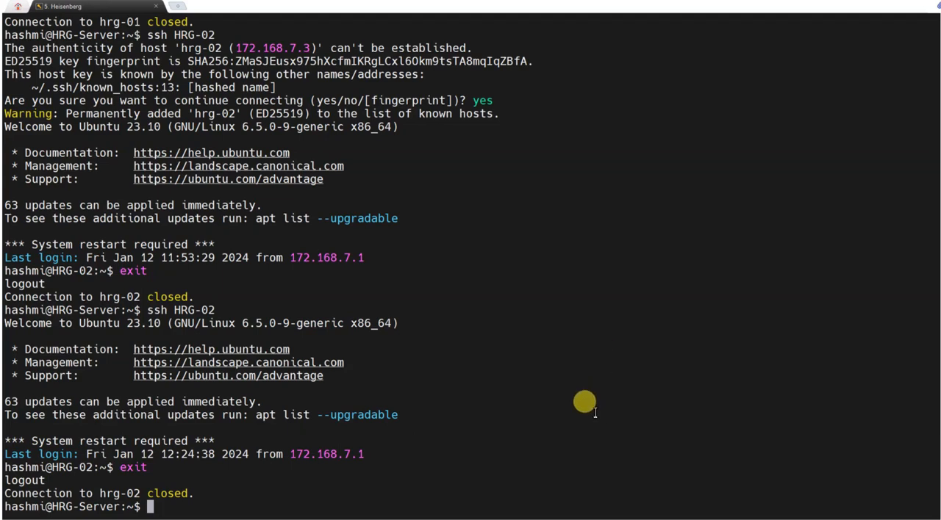